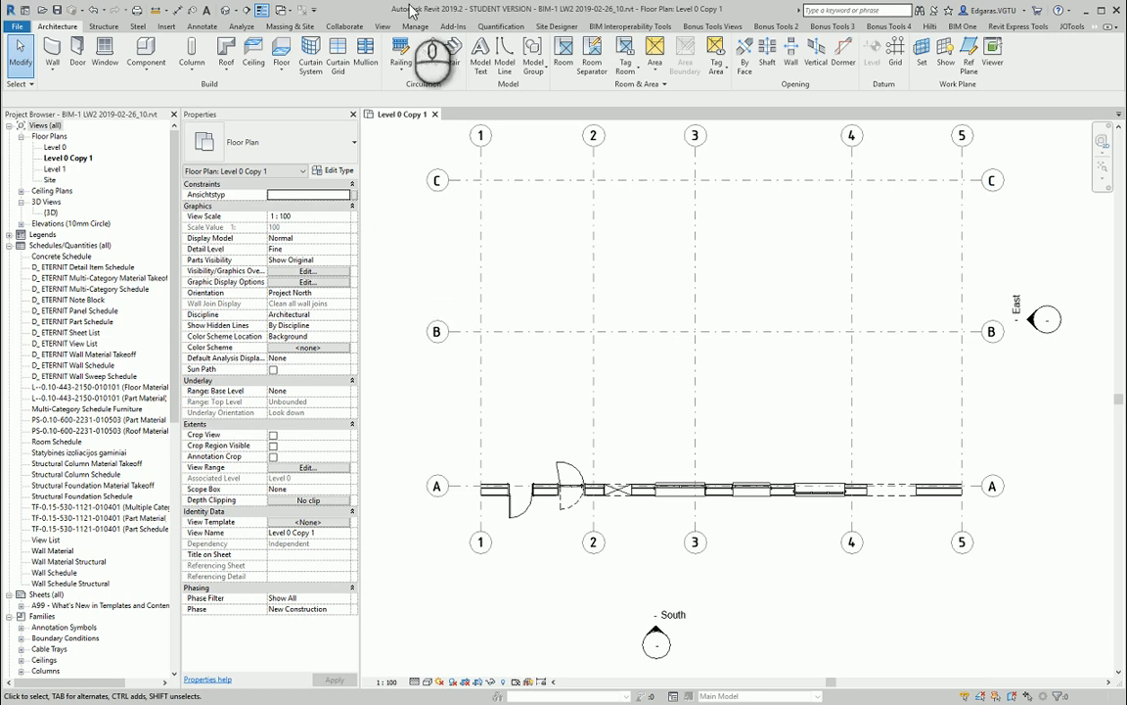
Start a new Schedule/Quantities view from the View tab's schedule tools.
left_click(382, 27)
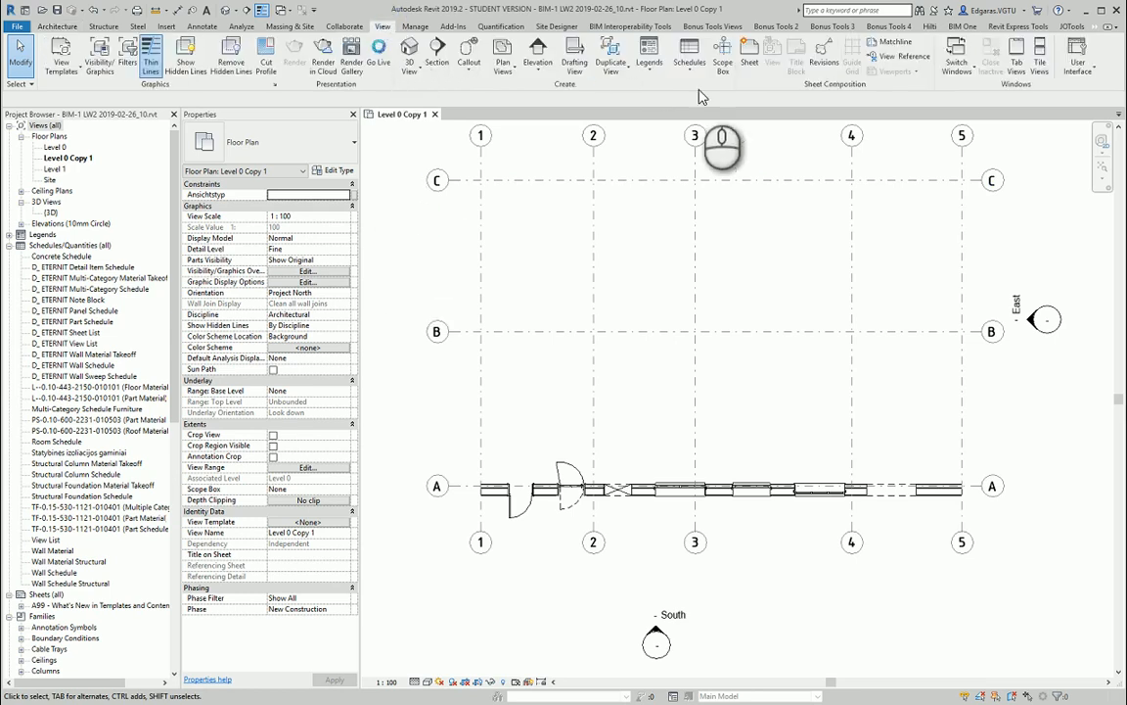
left_click(689, 54)
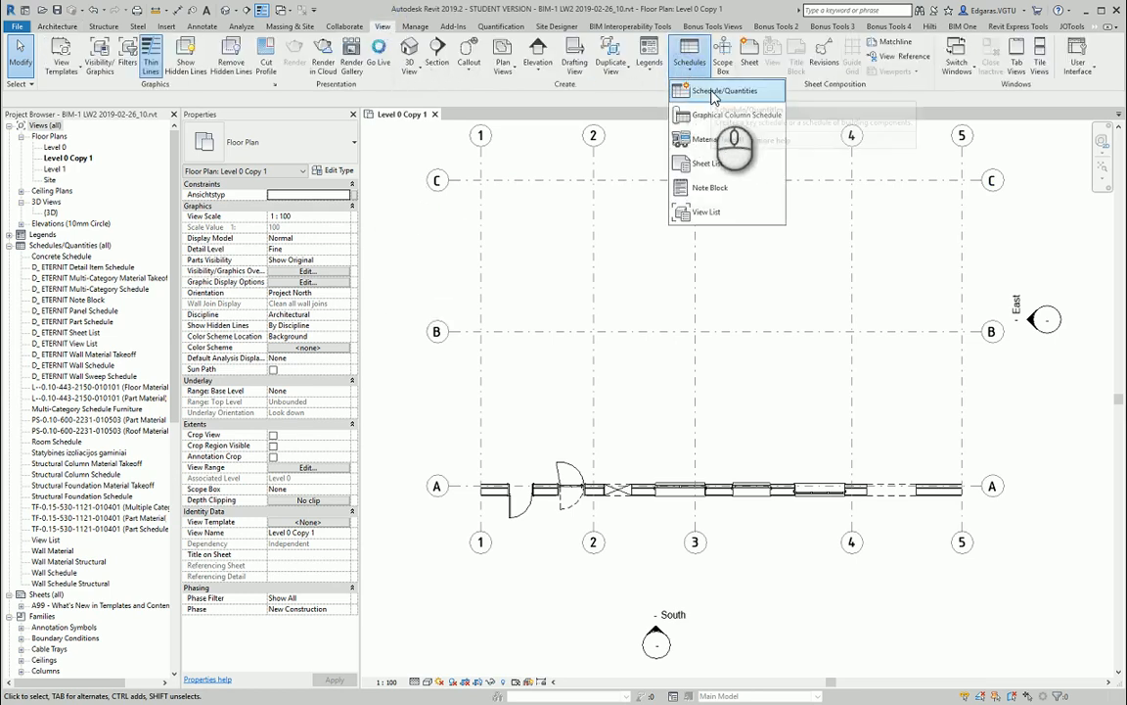
left_click(722, 90)
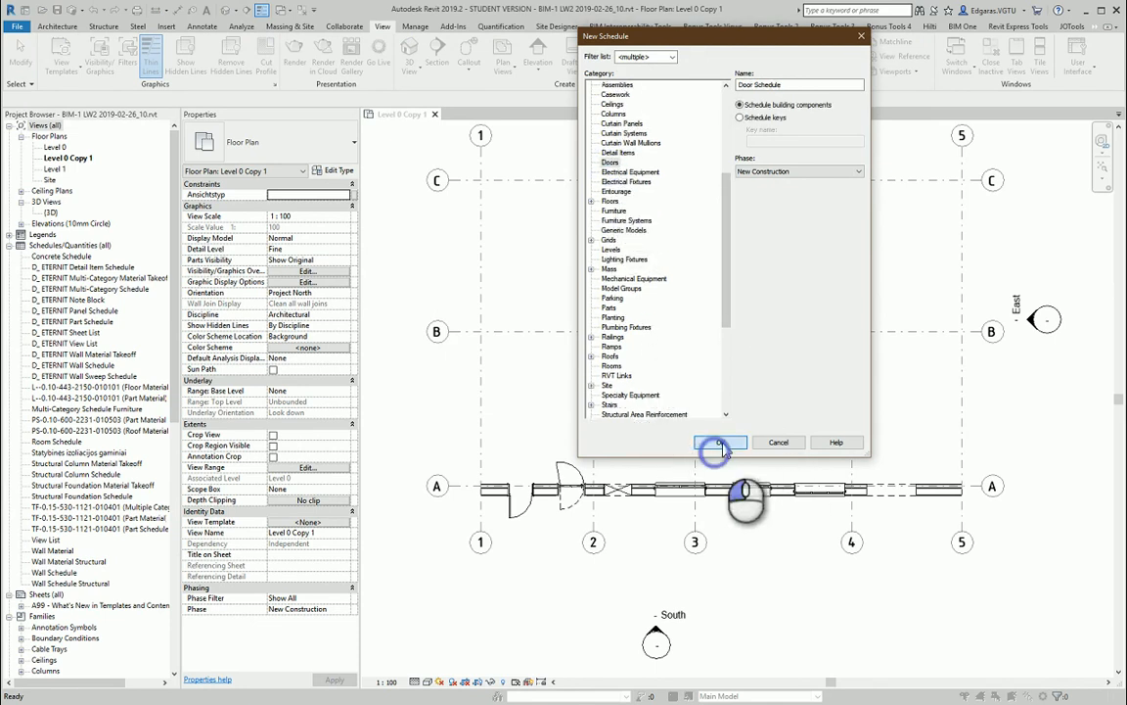
Confirm the Doors category so the Door Schedule properties dialog appears.
left_click(721, 442)
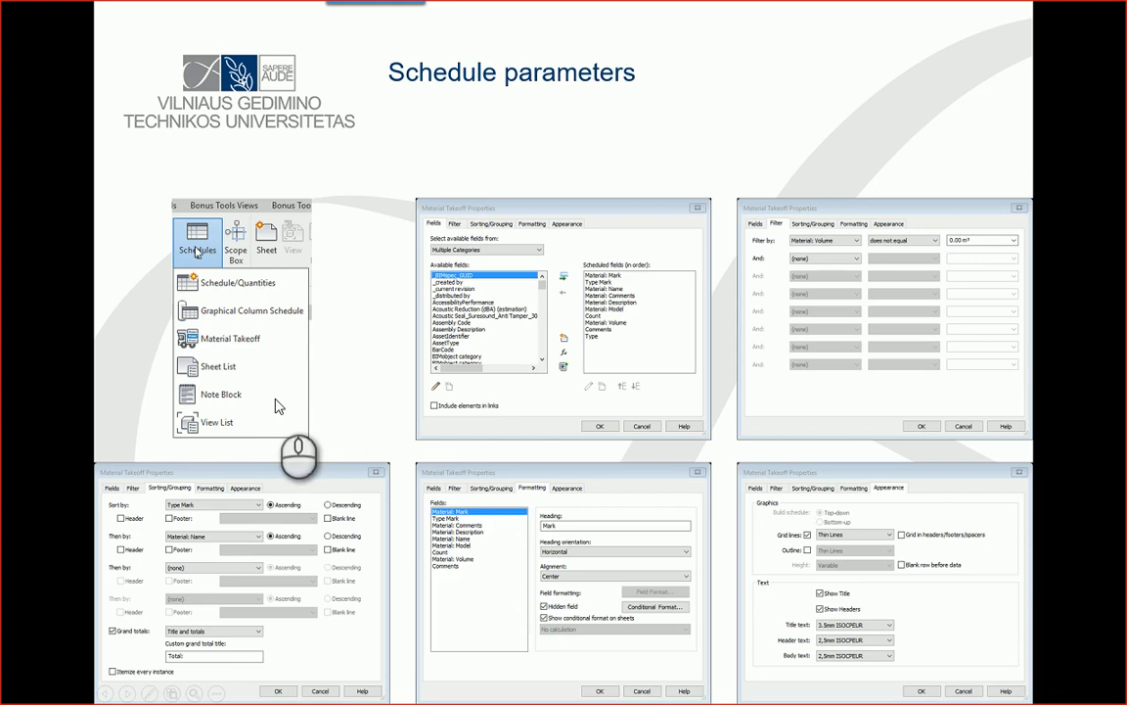
mouse_move(658, 321)
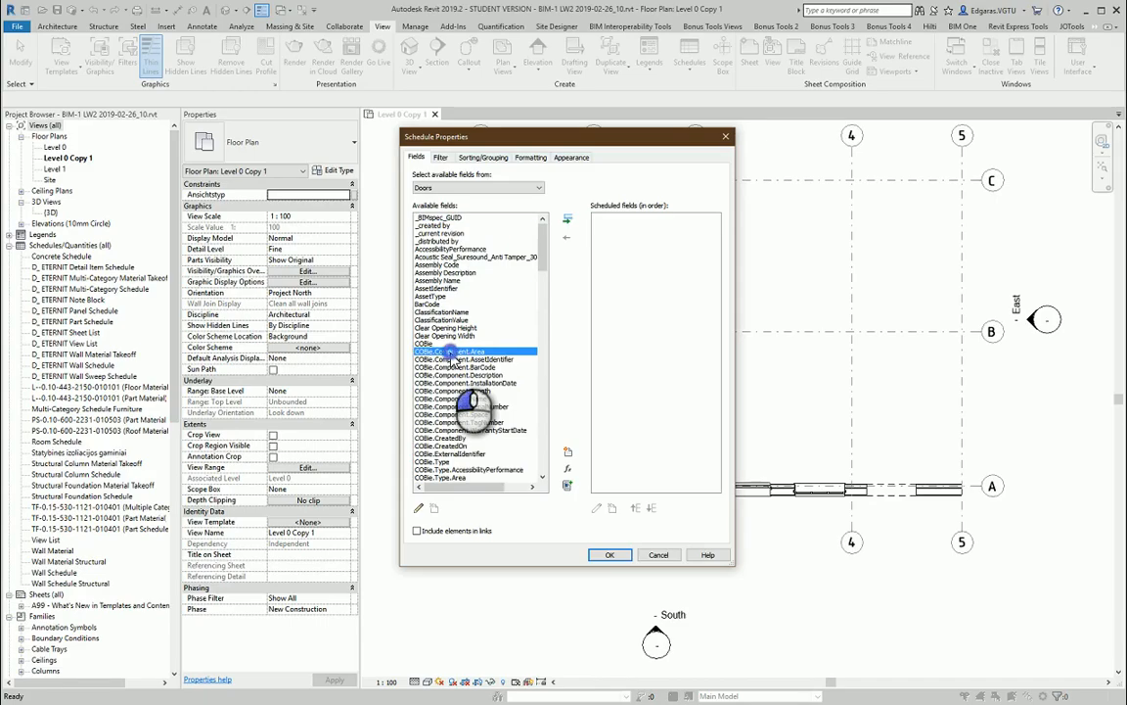
Add Type Mark and the following door parameters to the schedule's field list.
scroll("down", 3)
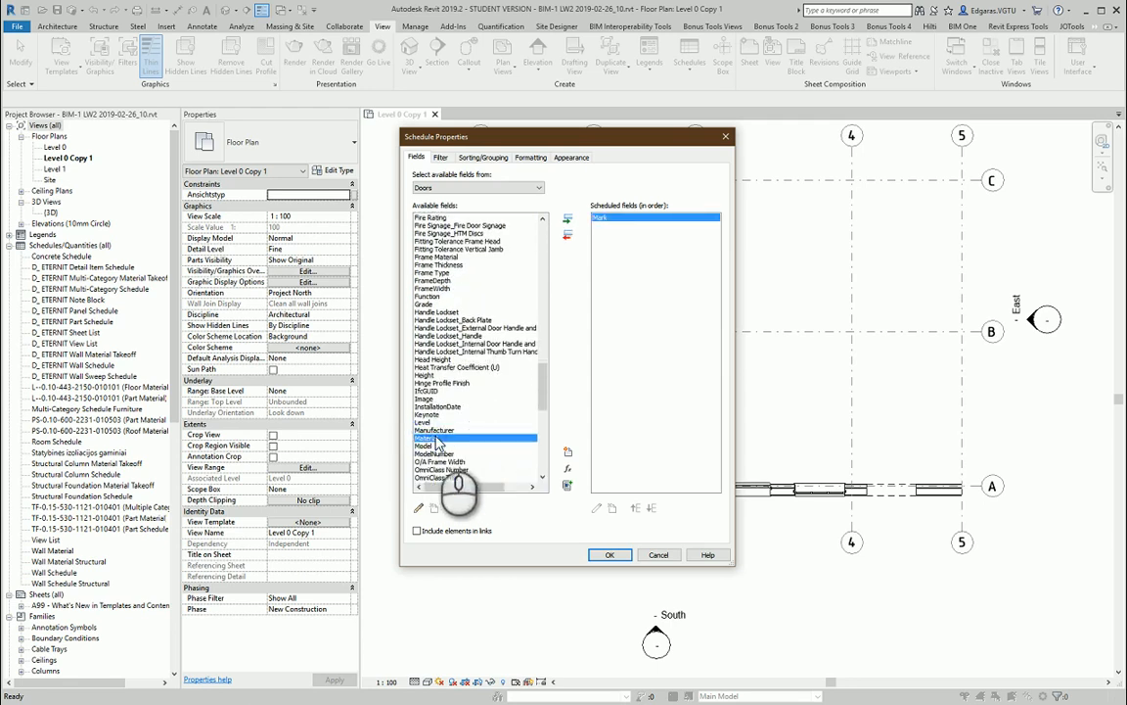
scroll("down", 3)
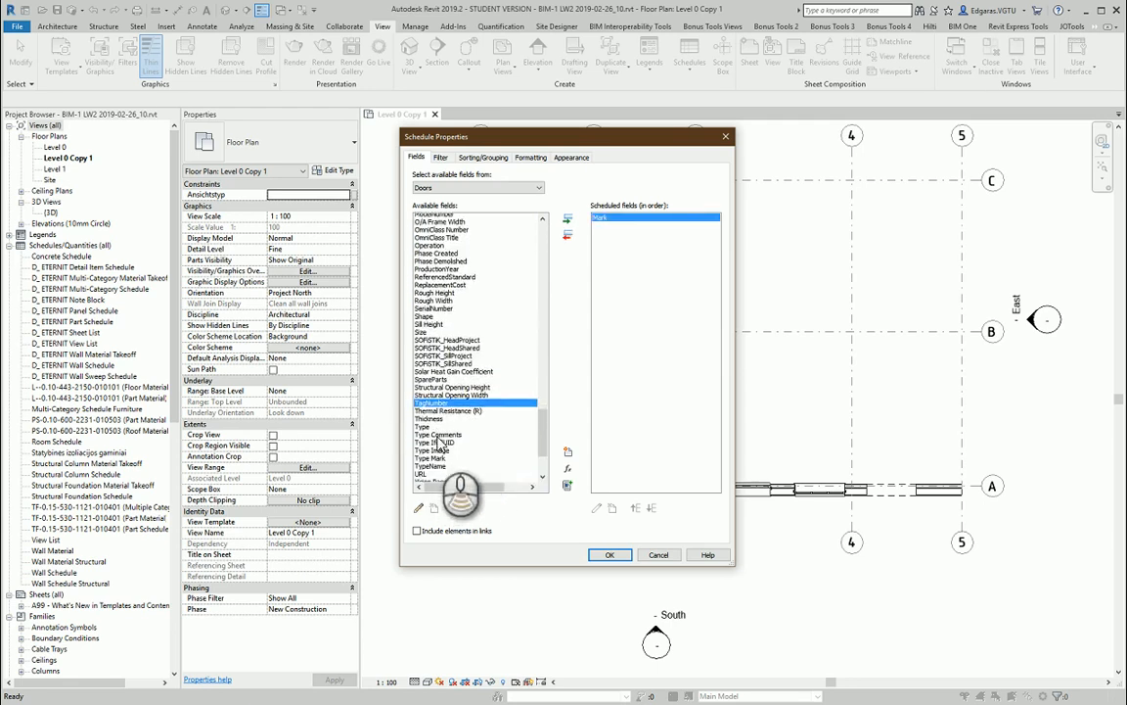
left_click(568, 219)
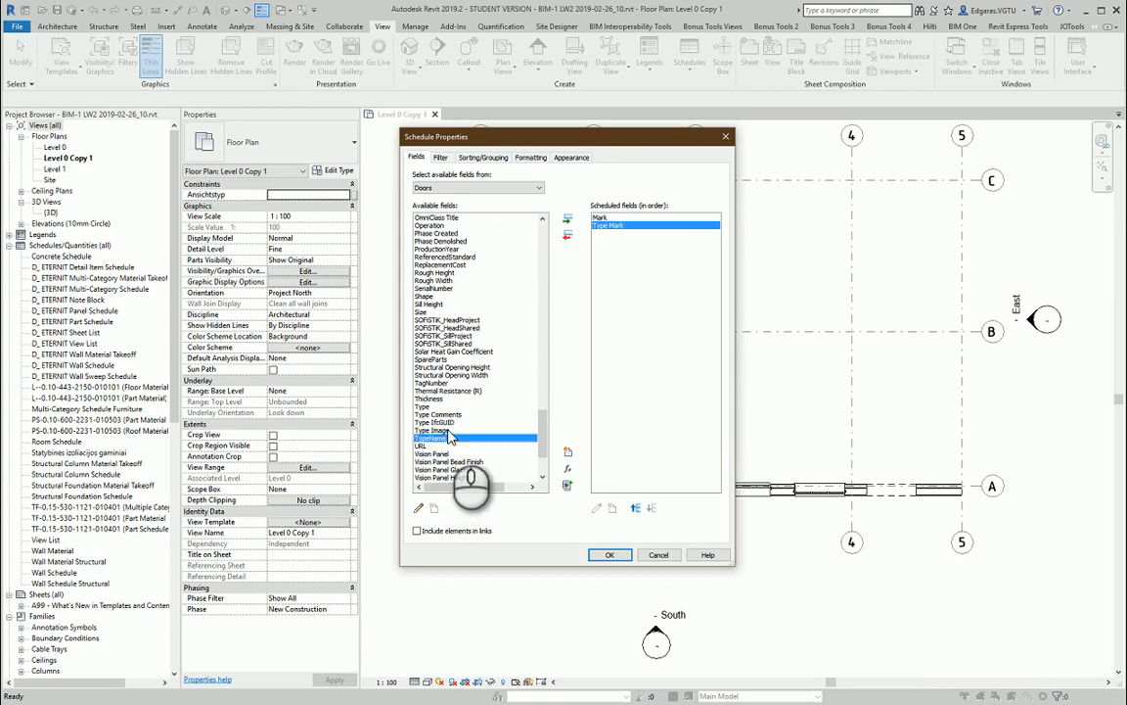
left_click(430, 379)
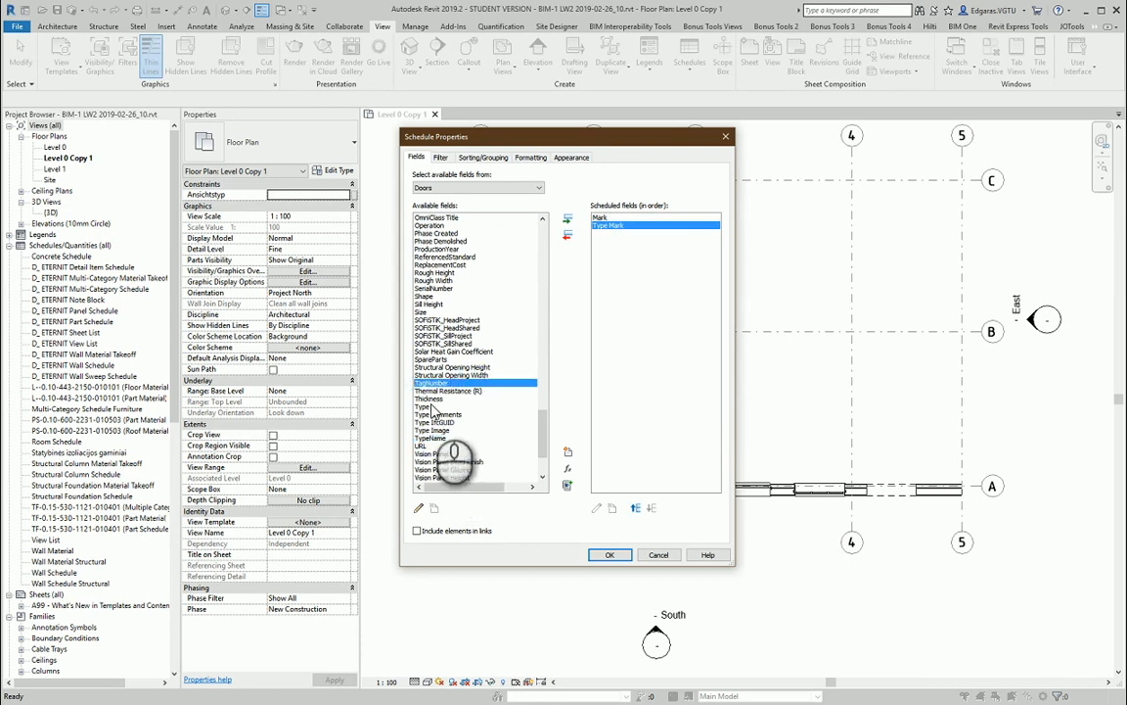
left_click(423, 406)
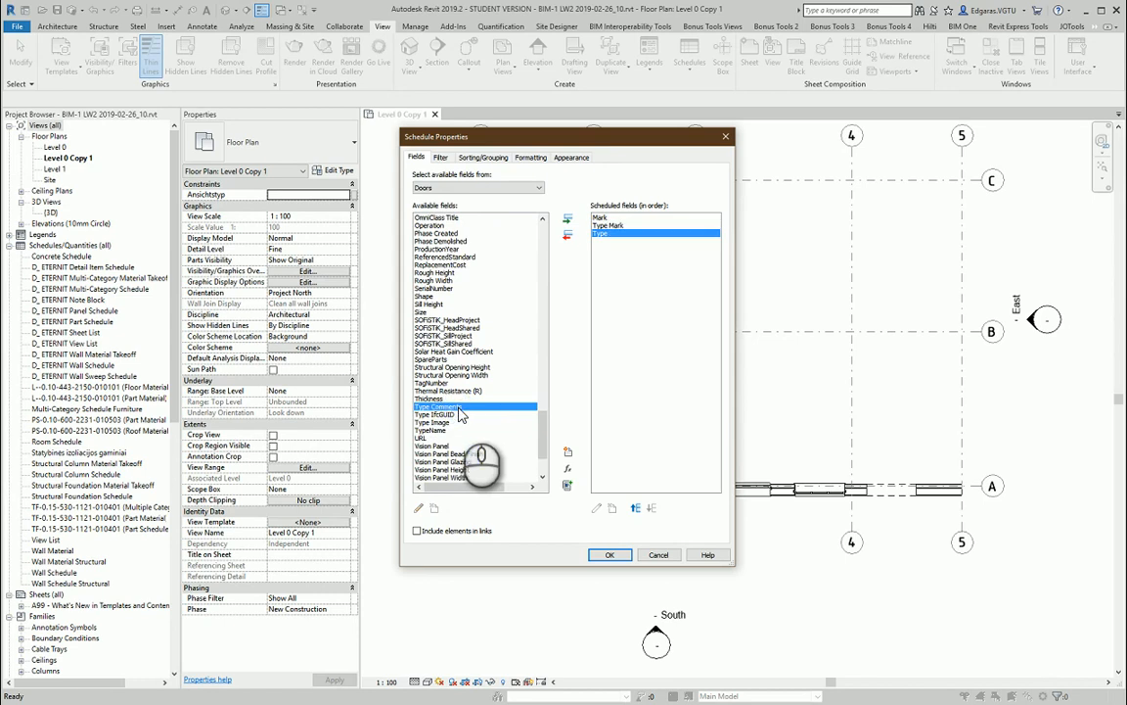
left_click(430, 400)
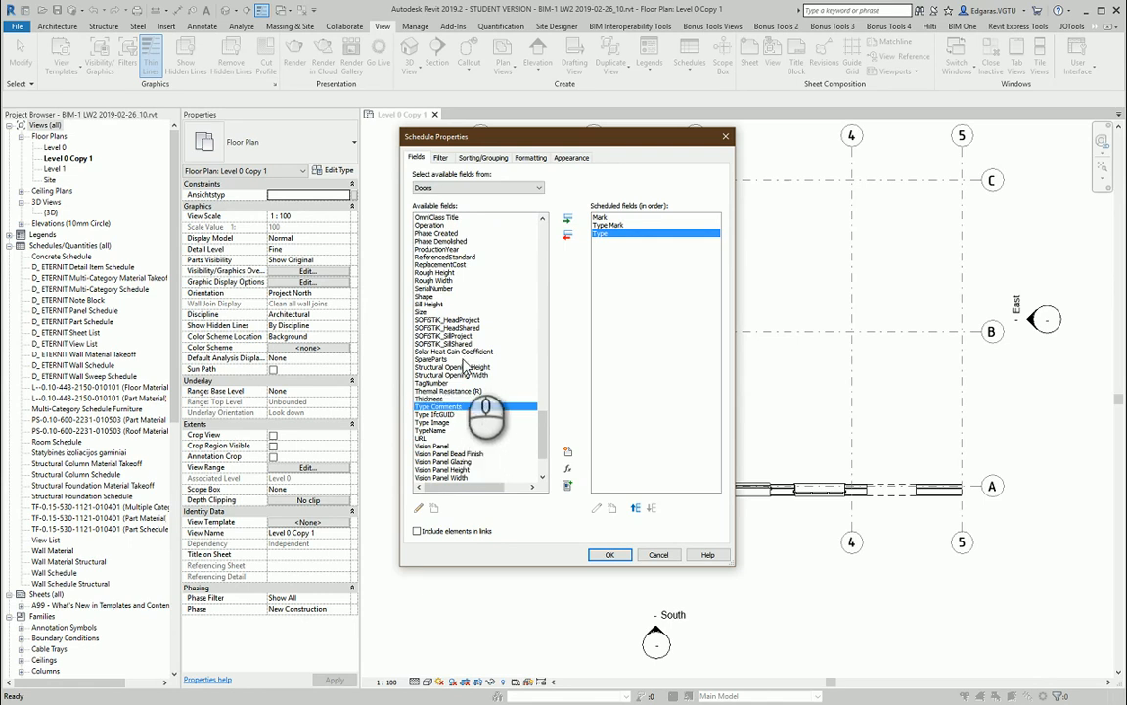
left_click(431, 360)
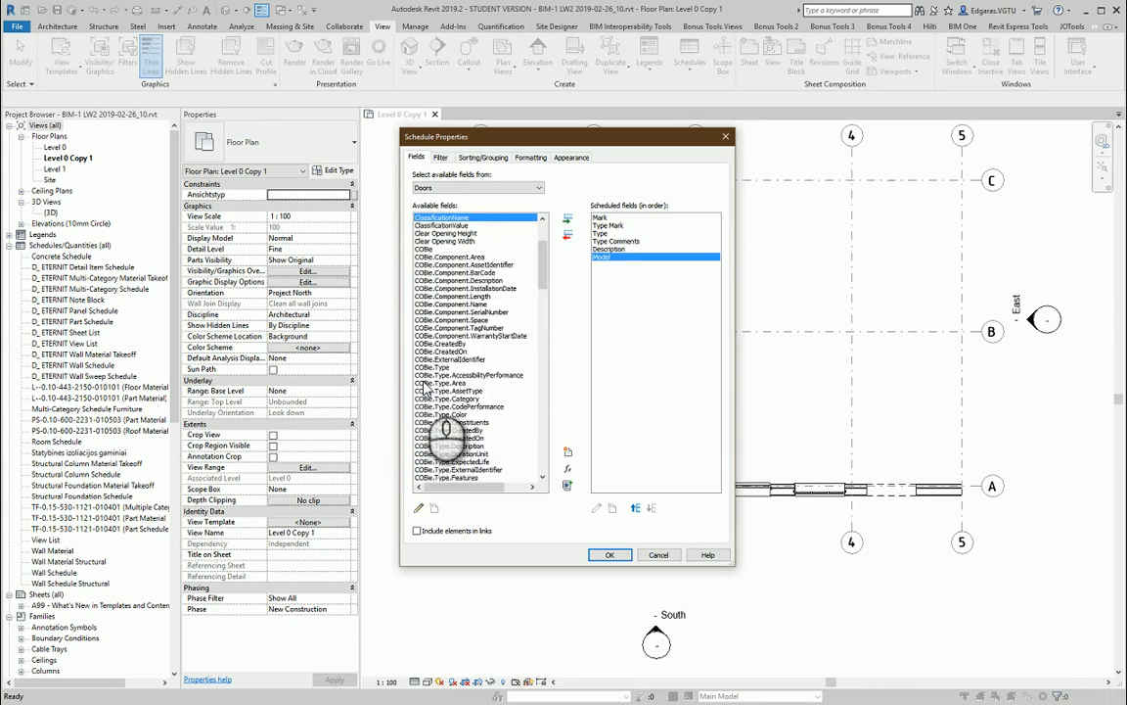
Finish scanning the available fields and move on to the Filter settings.
scroll("down", 3)
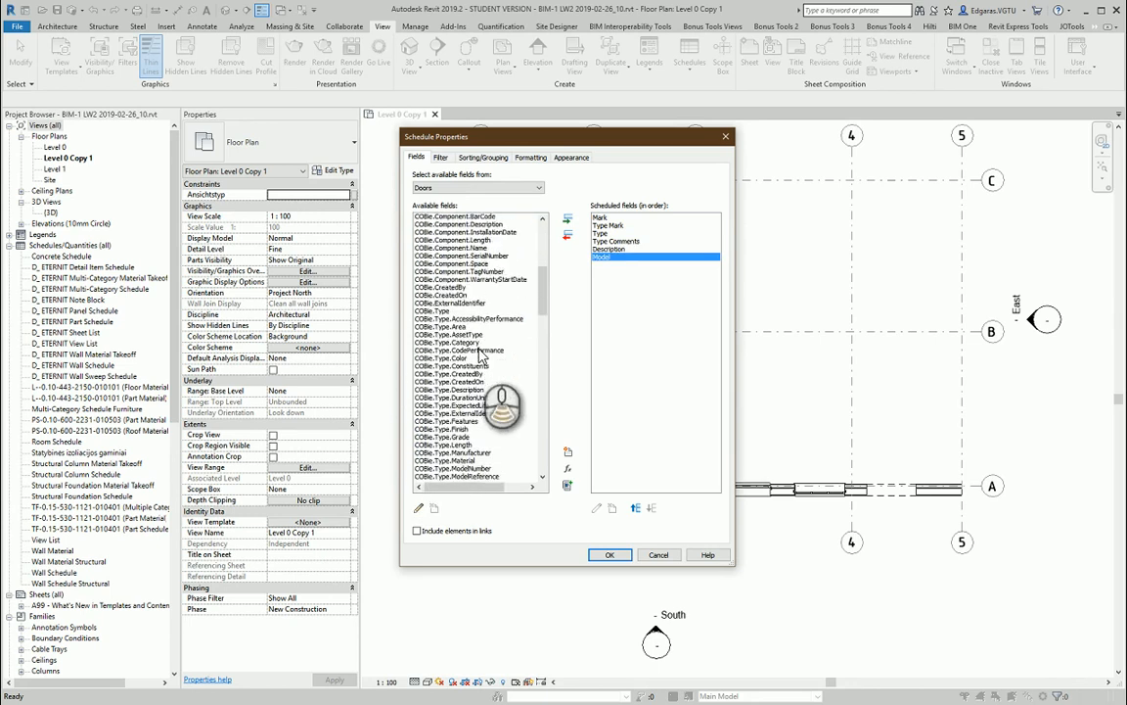
scroll("down", 3)
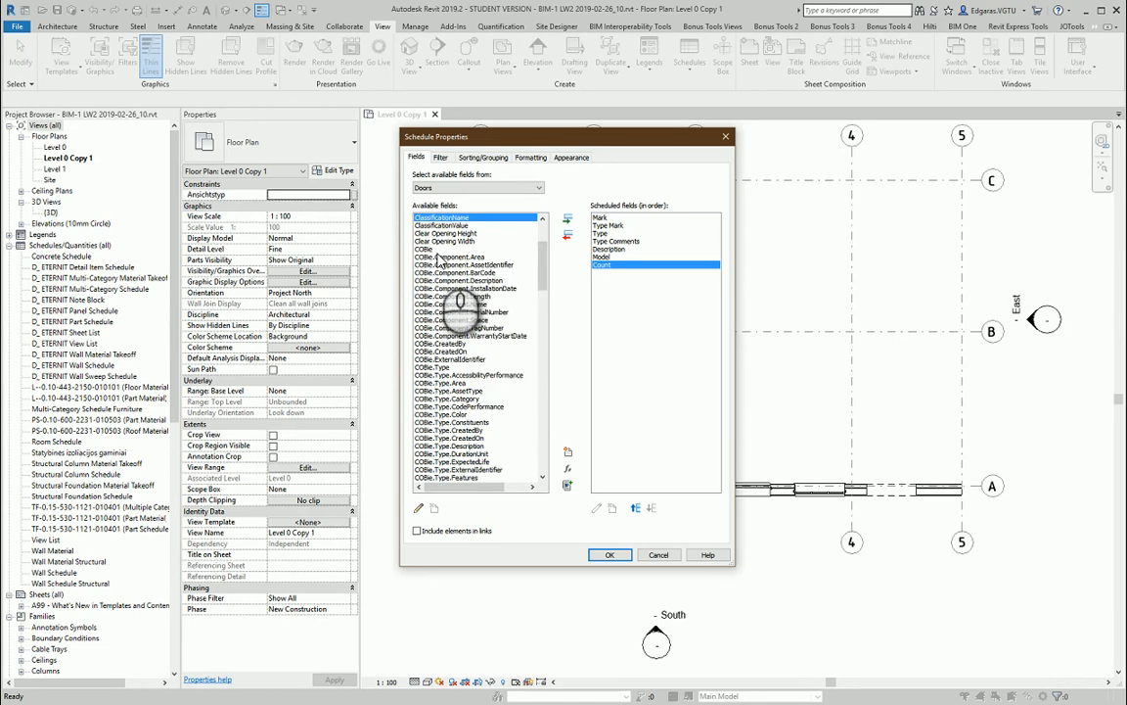
scroll("down", 3)
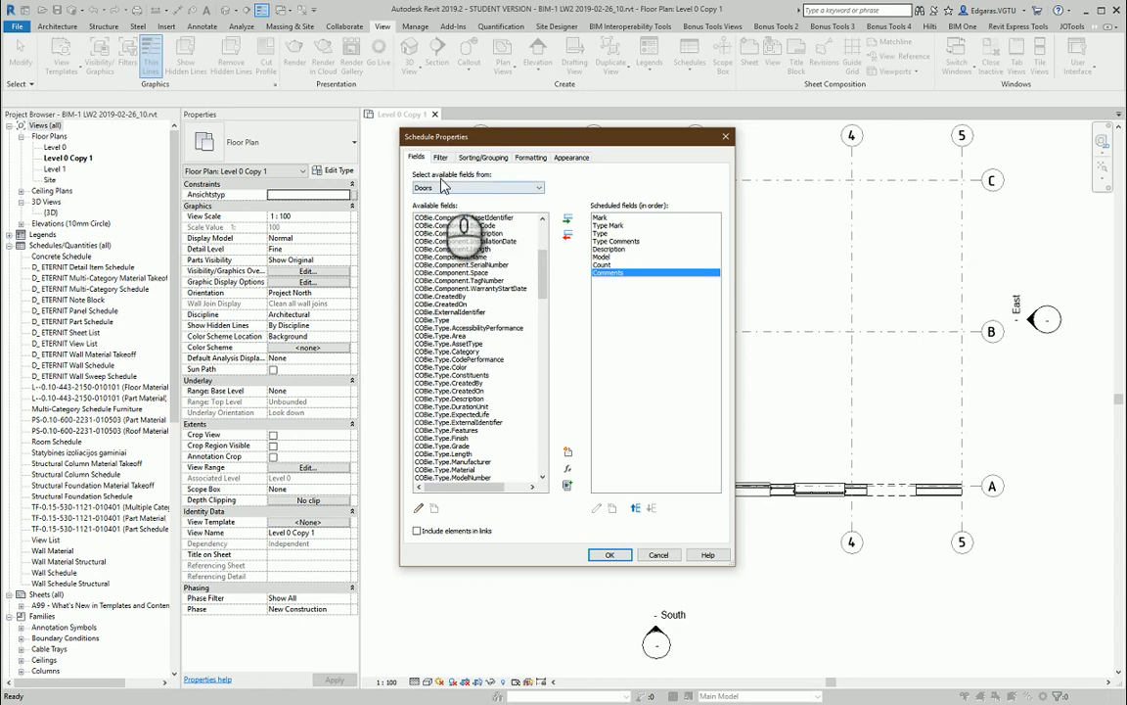
left_click(443, 157)
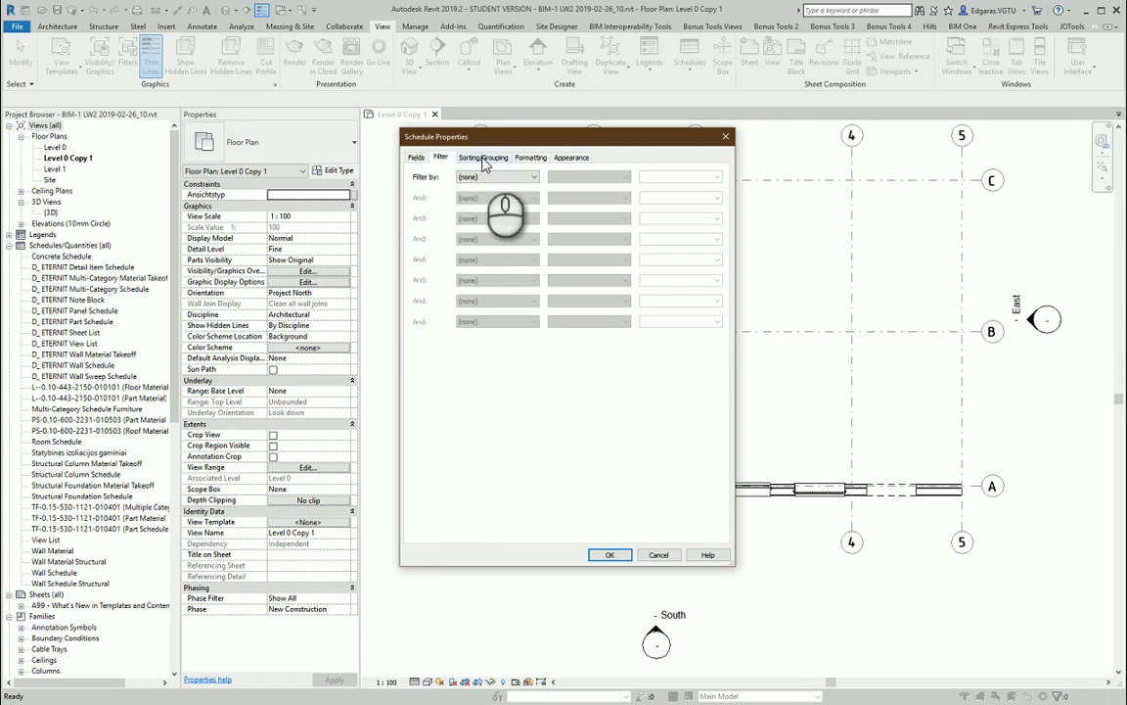
Sort the schedule by Type Mark then Type and enable grand totals.
left_click(482, 157)
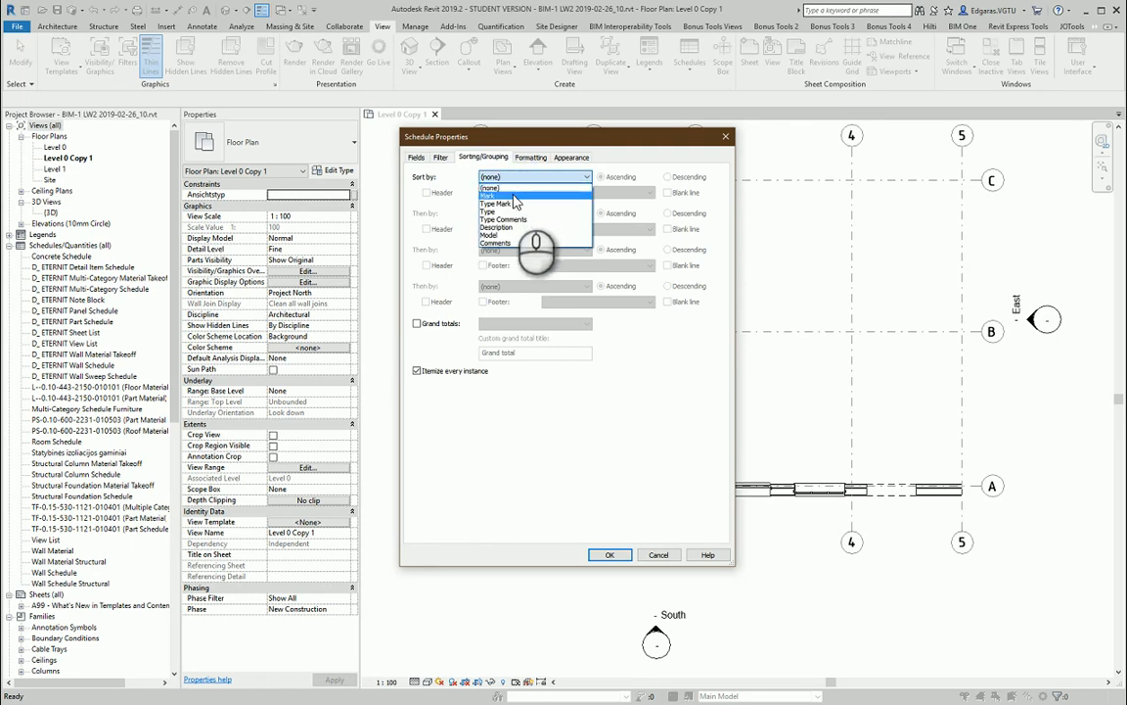
left_click(497, 204)
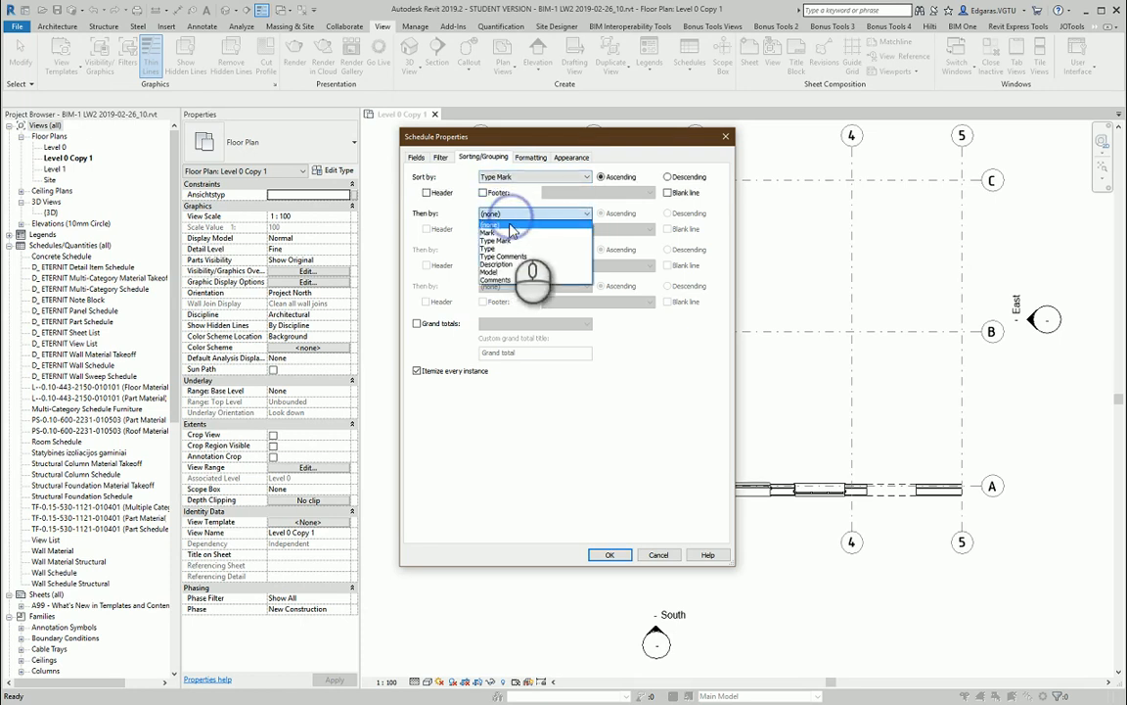
left_click(490, 231)
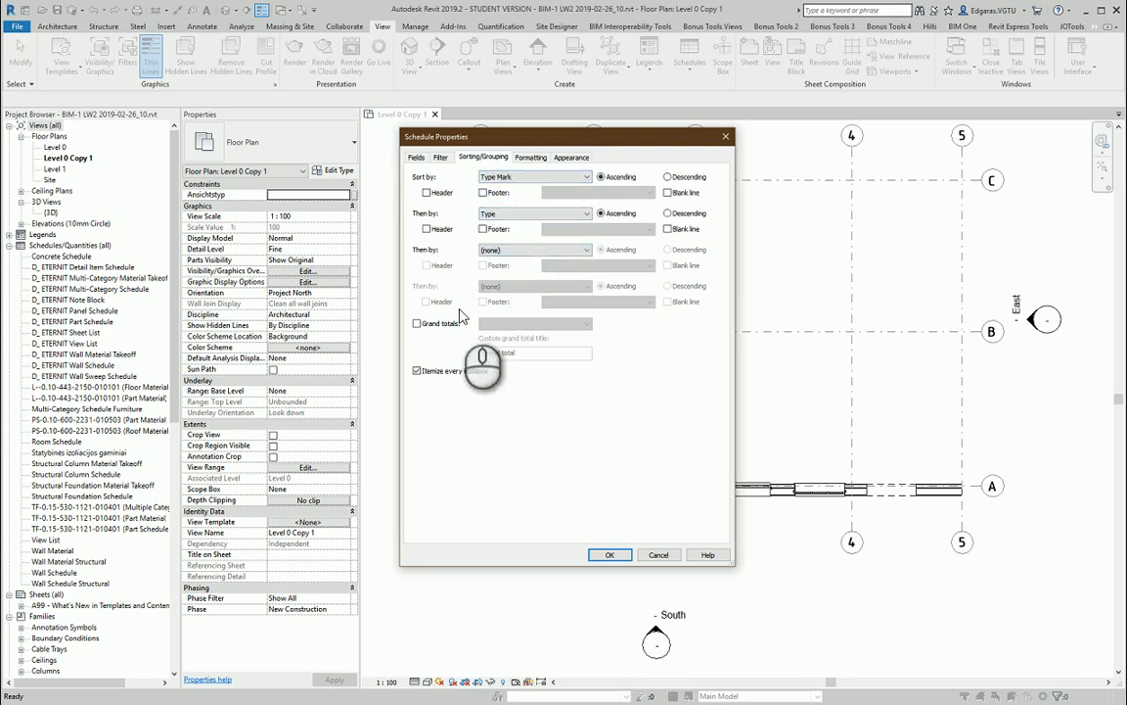
left_click(419, 325)
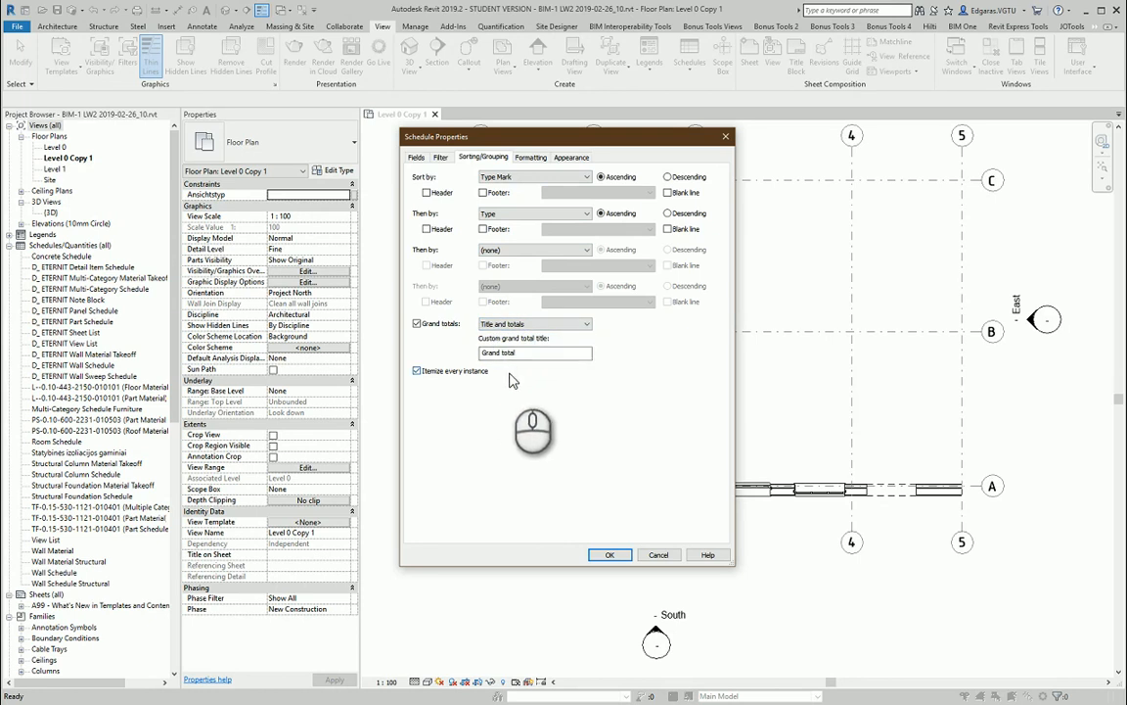
Check the heading formatting of Mark, Type Mark, Type, Model and Count, then reach Appearance.
left_click(531, 156)
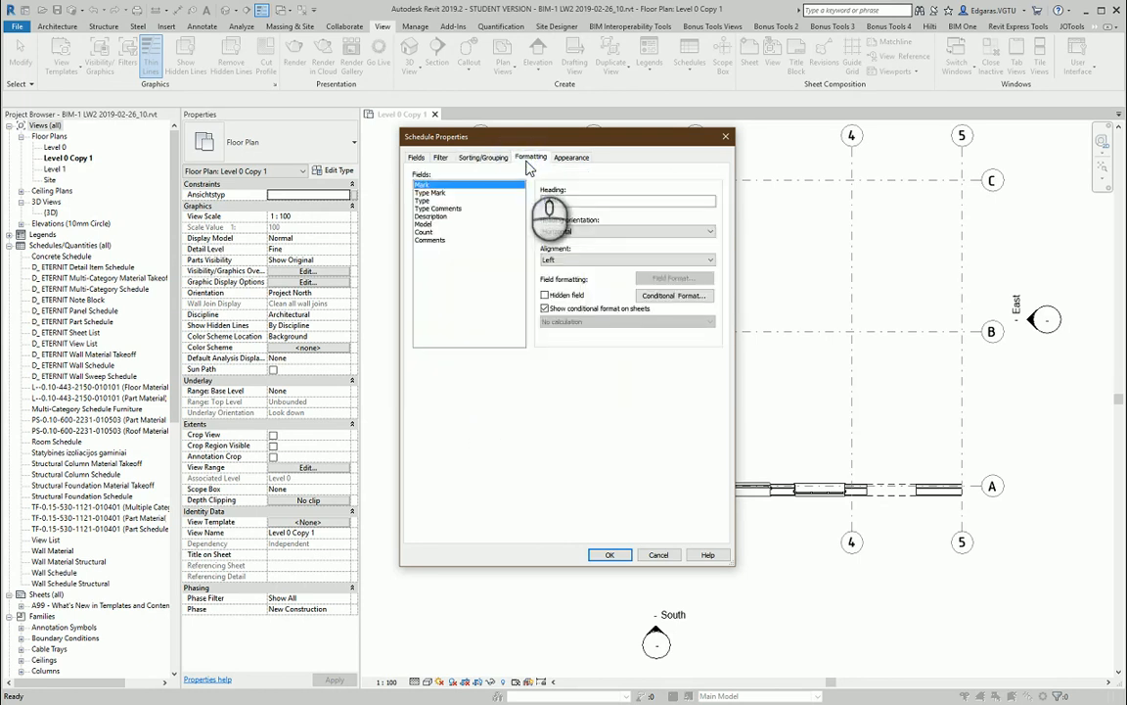
left_click(426, 183)
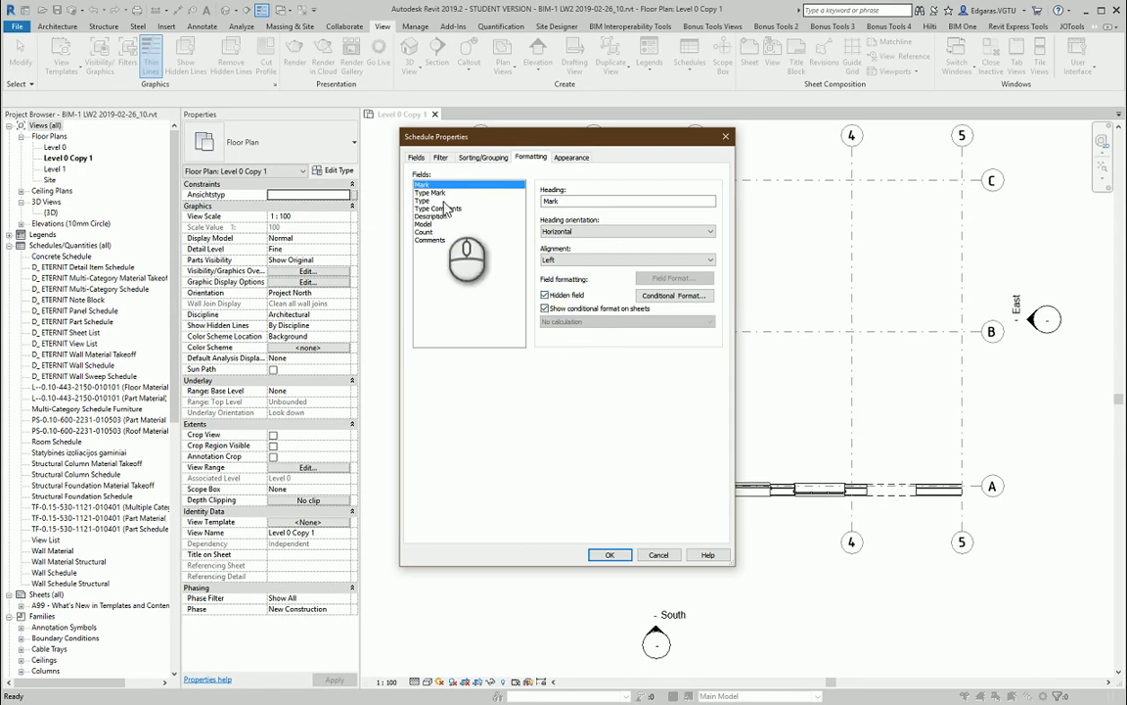
left_click(431, 192)
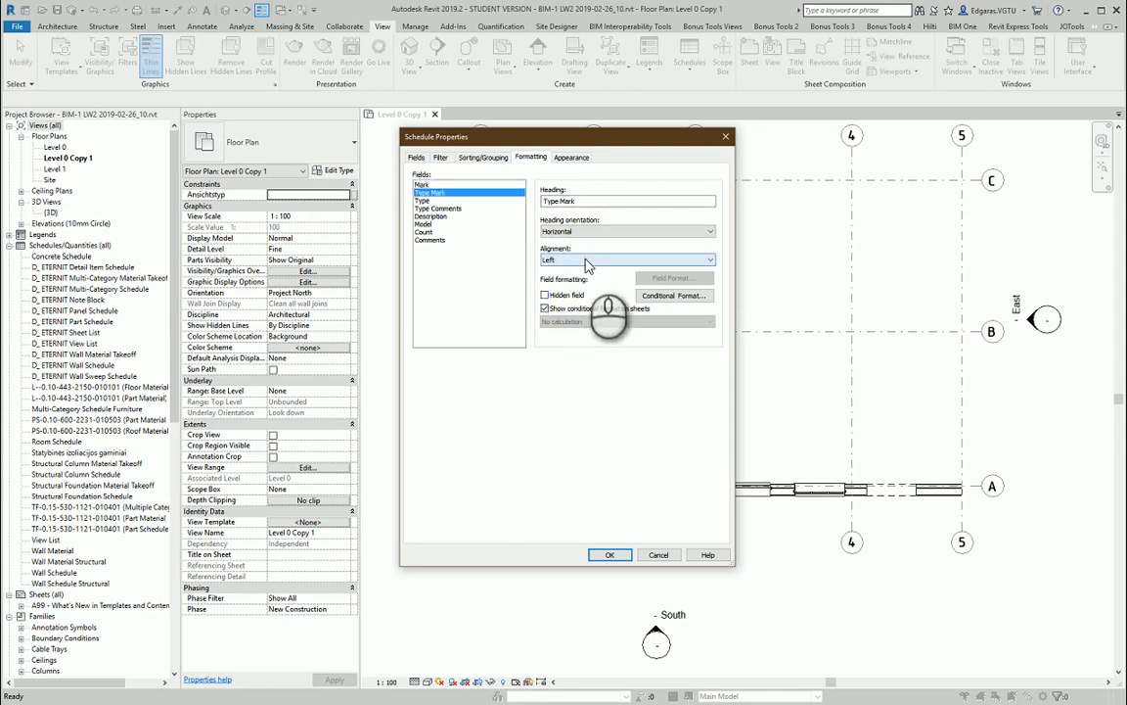
left_click(423, 201)
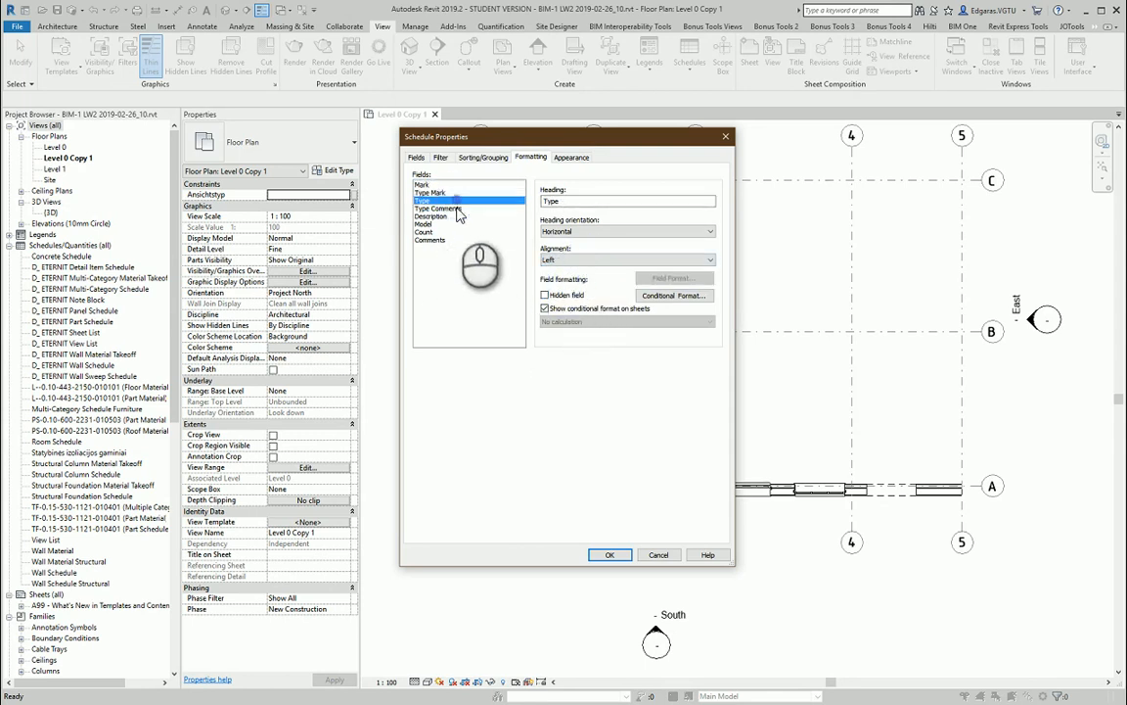
left_click(438, 208)
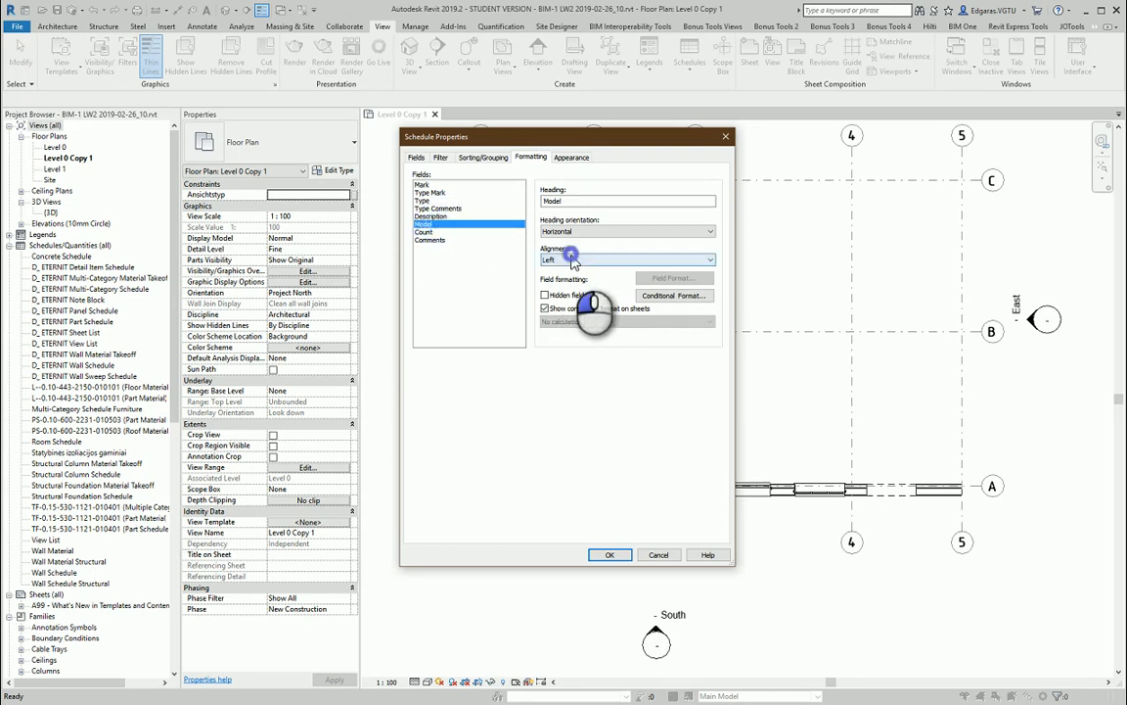
left_click(422, 231)
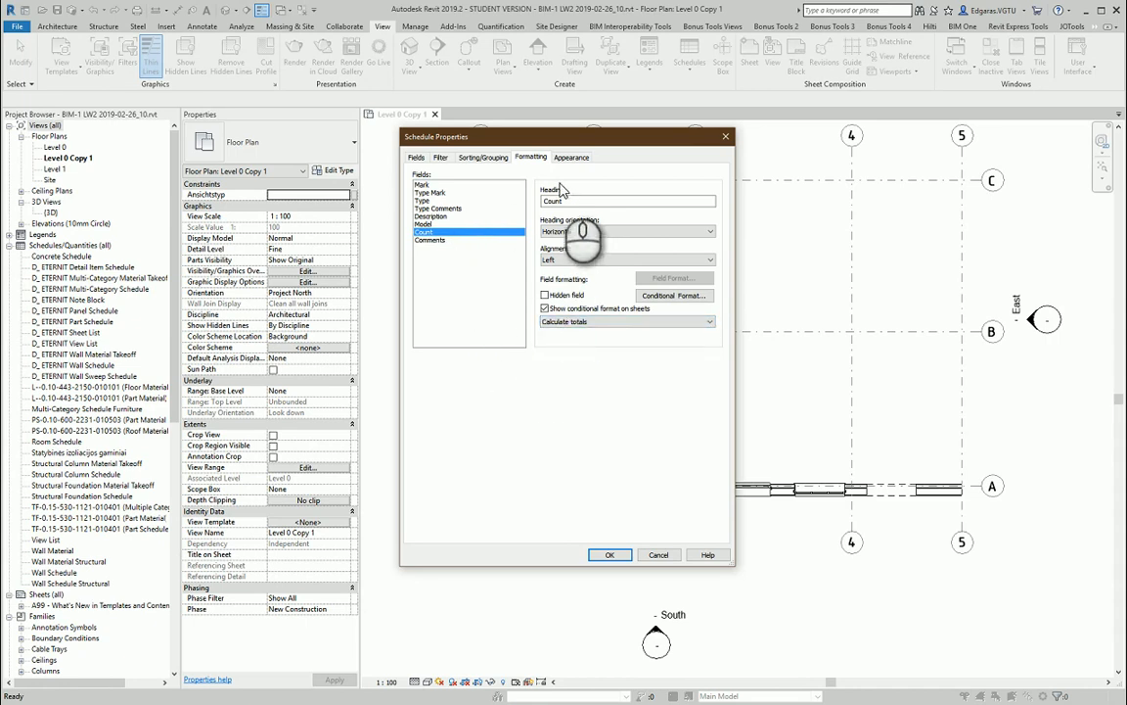
left_click(572, 156)
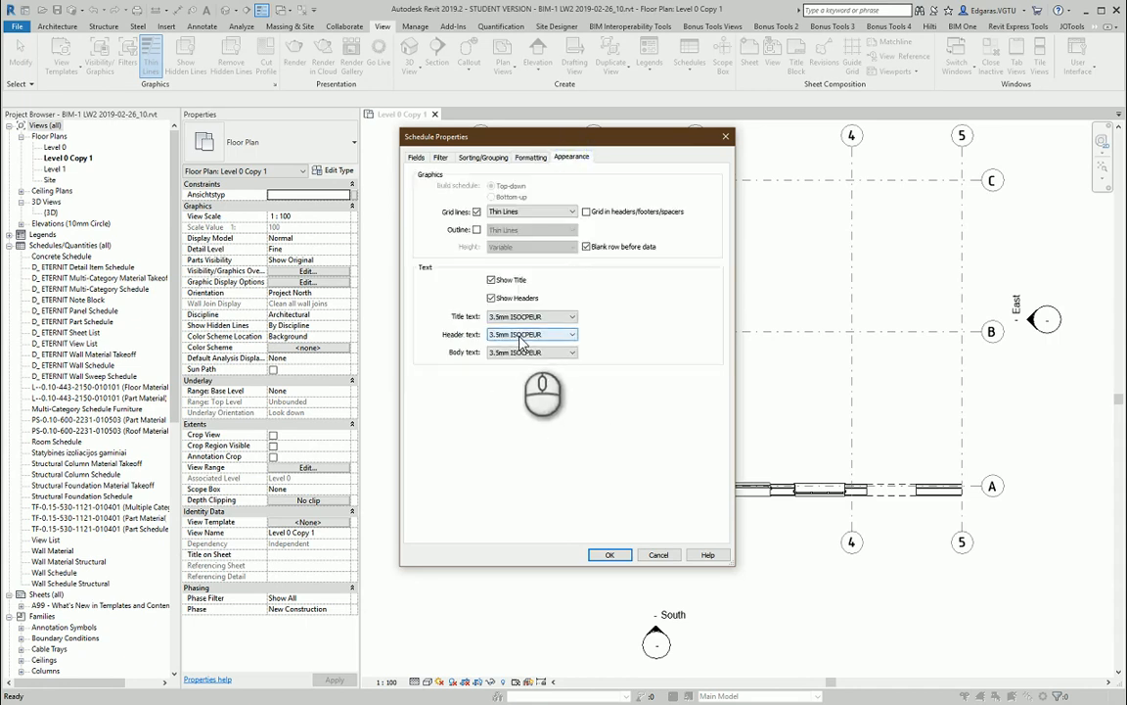
Choose the body text style and generate the Door Schedule view.
left_click(572, 332)
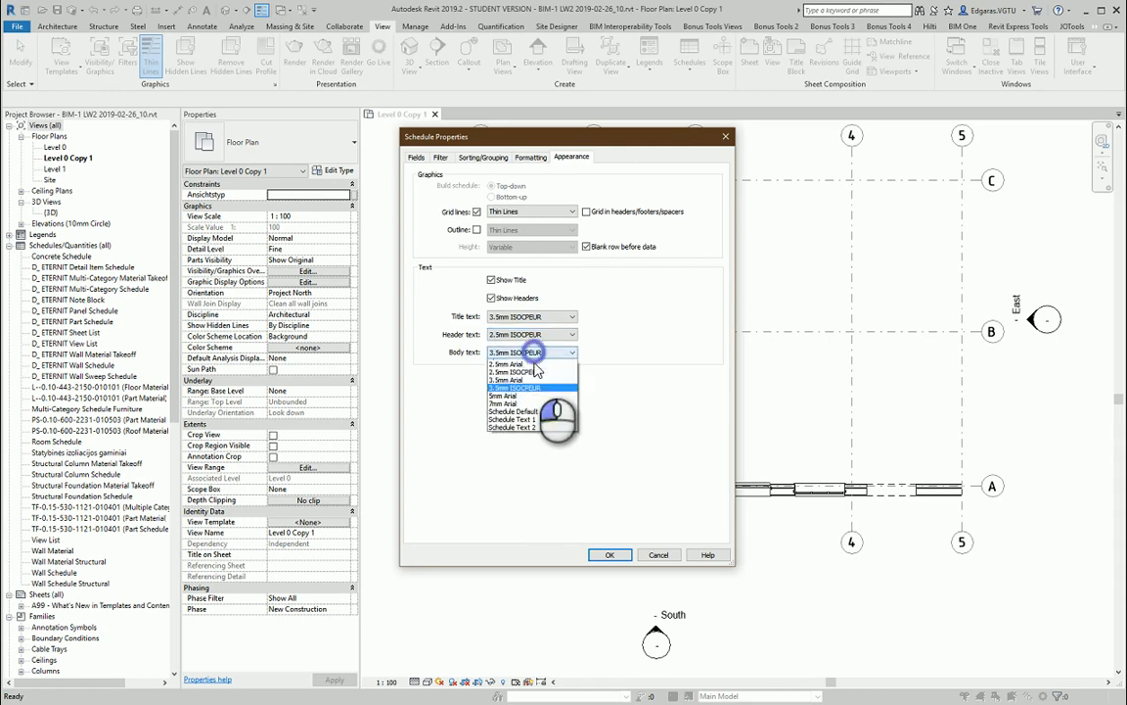
left_click(513, 362)
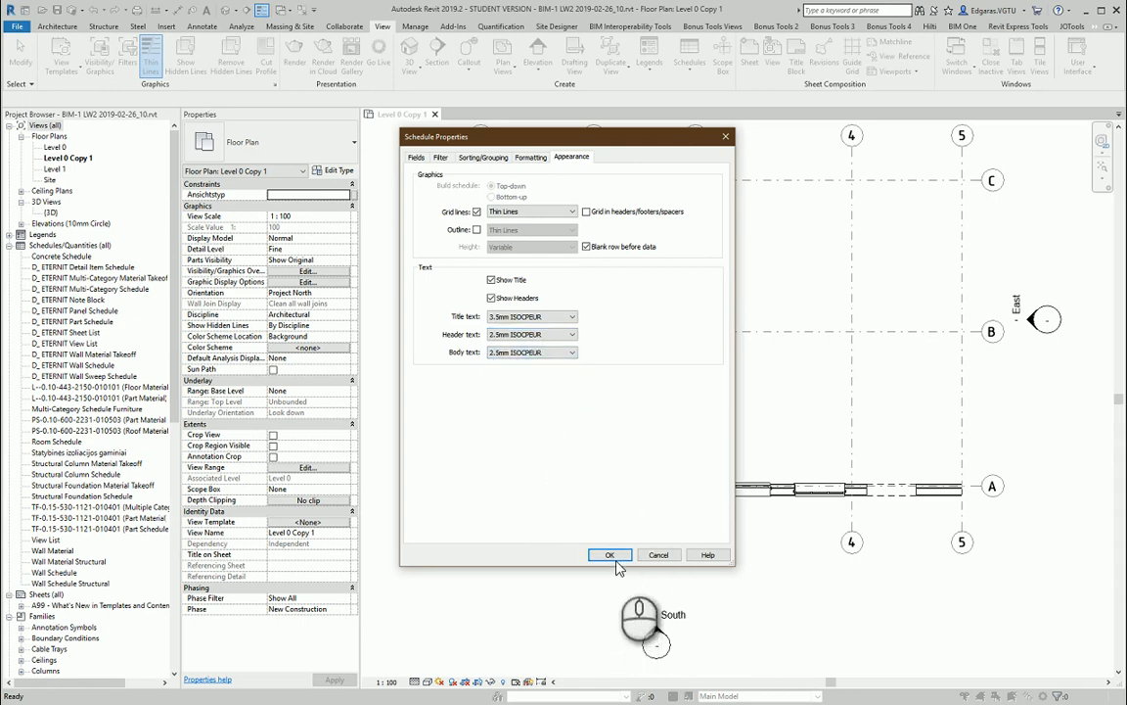
left_click(609, 556)
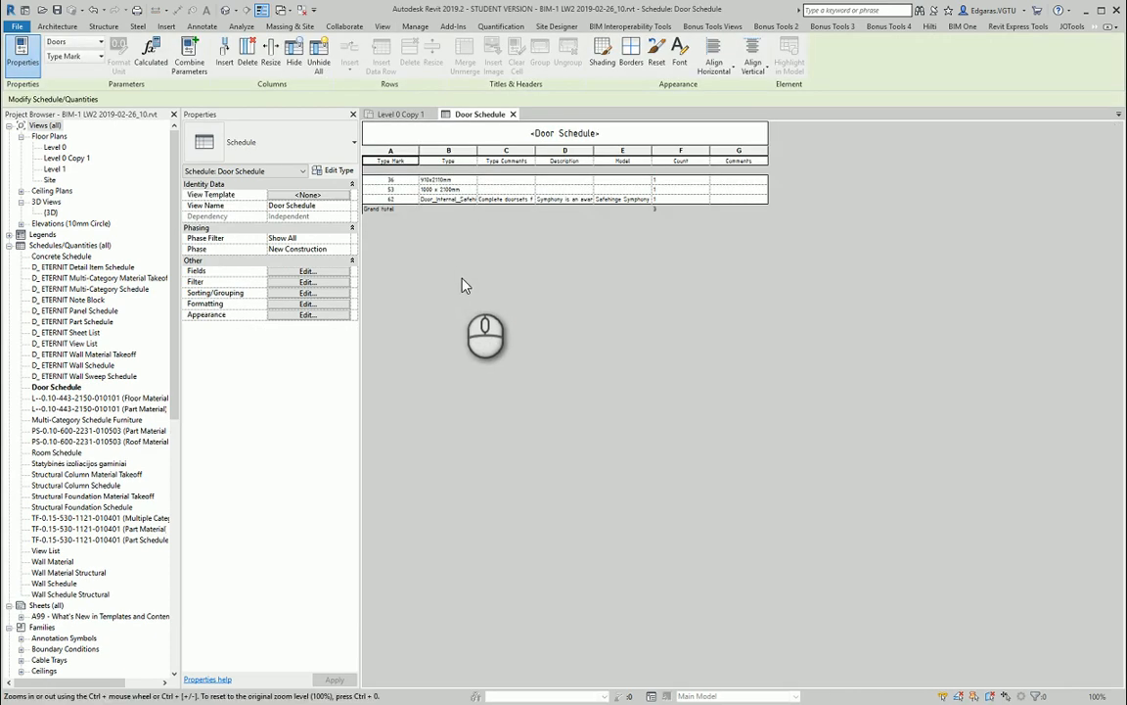
Toggle the blank row before data in the schedule's Appearance settings.
left_click(399, 114)
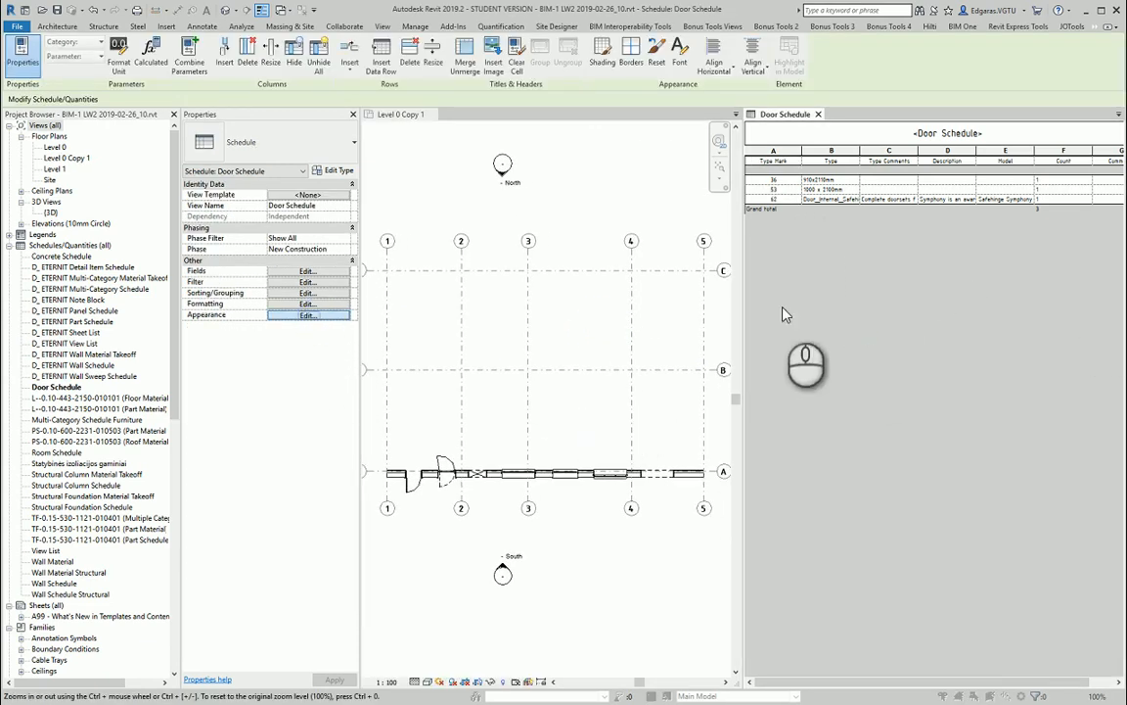
left_click(307, 313)
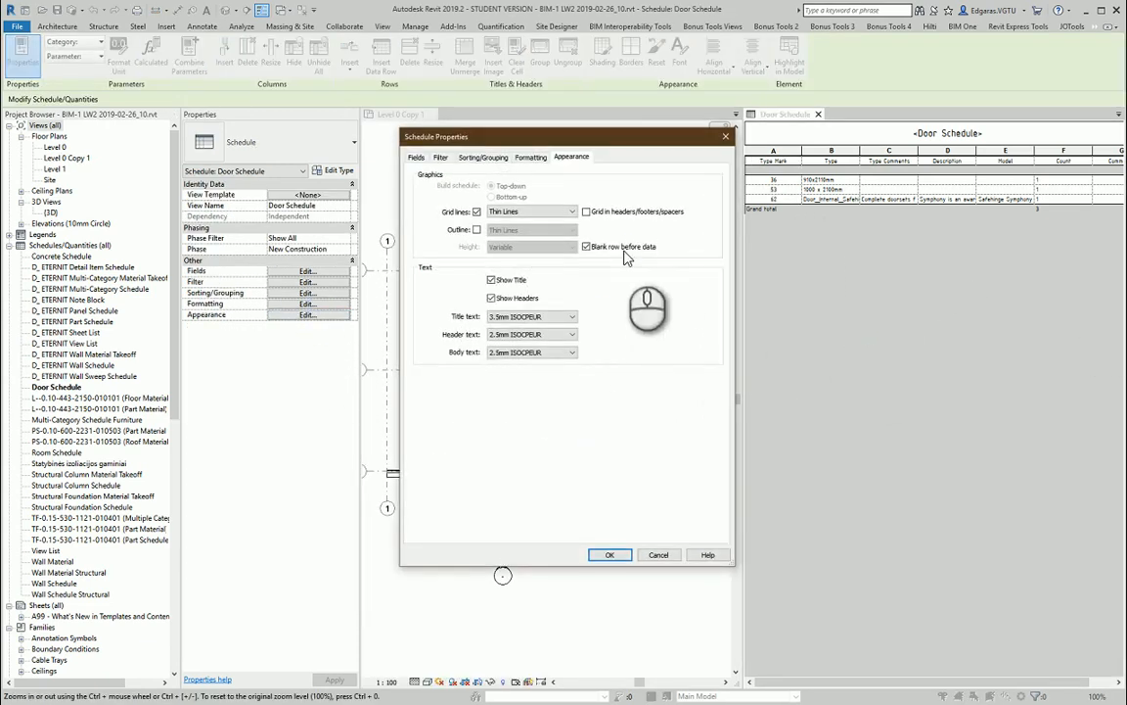
left_click(611, 555)
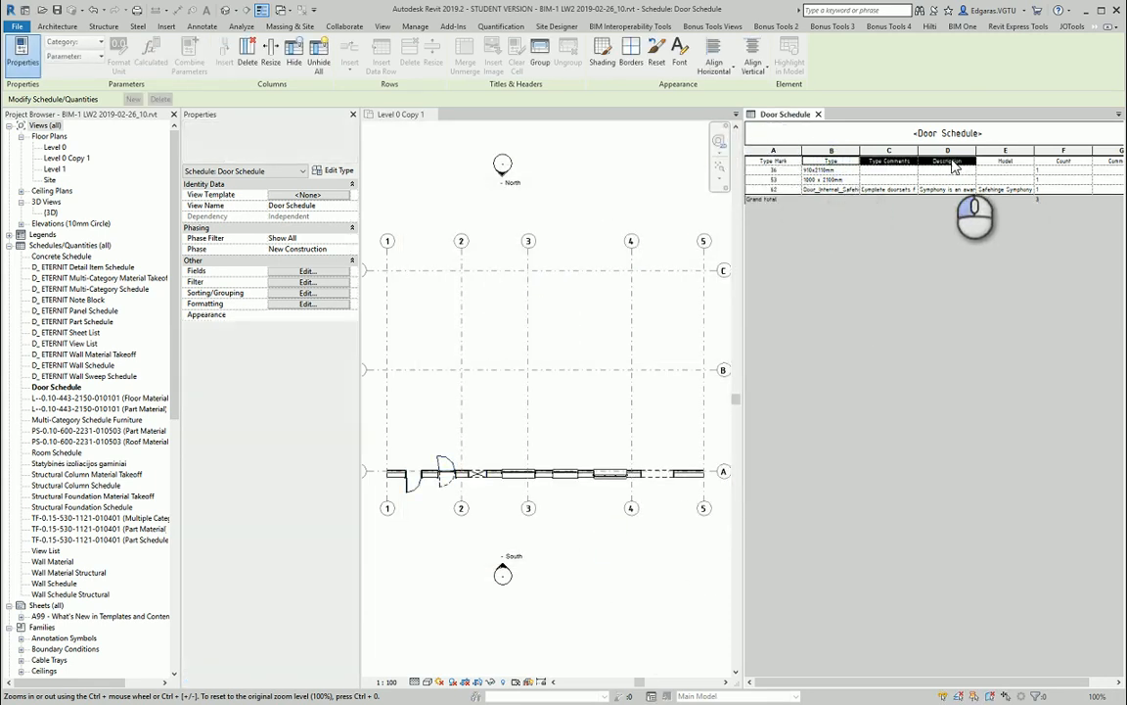
Group header cells under 'Name and technical parameters' and apply border line styles twice.
left_click(947, 160)
type("Name and technical parameters")
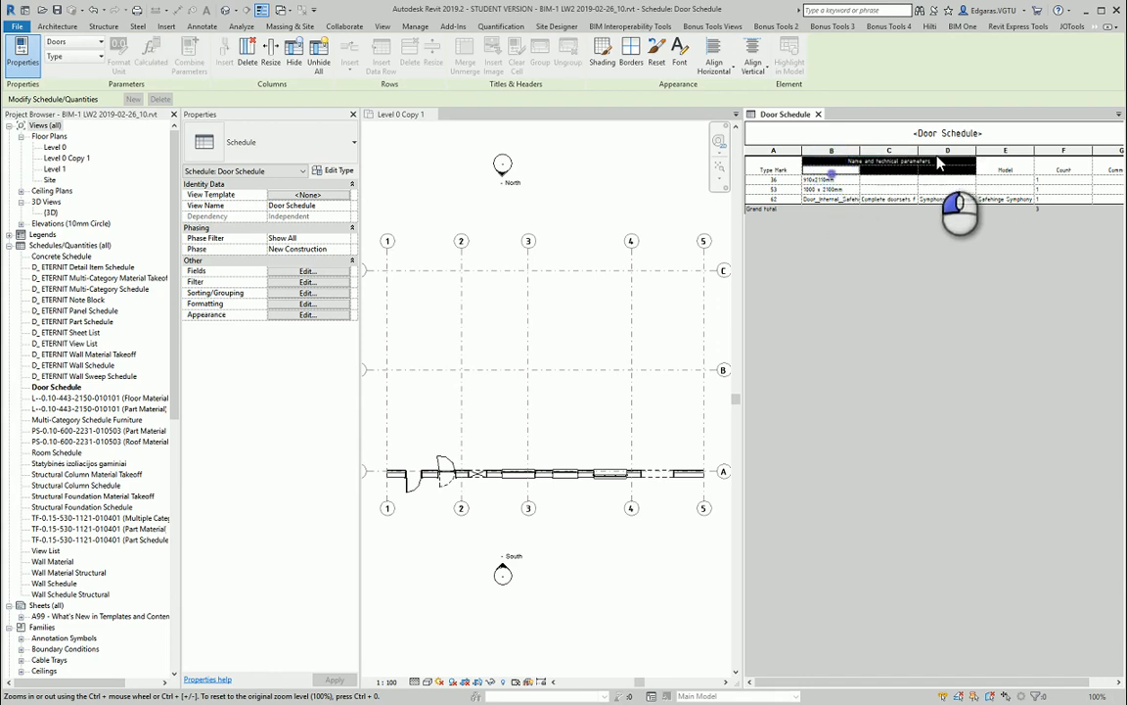
left_click(631, 49)
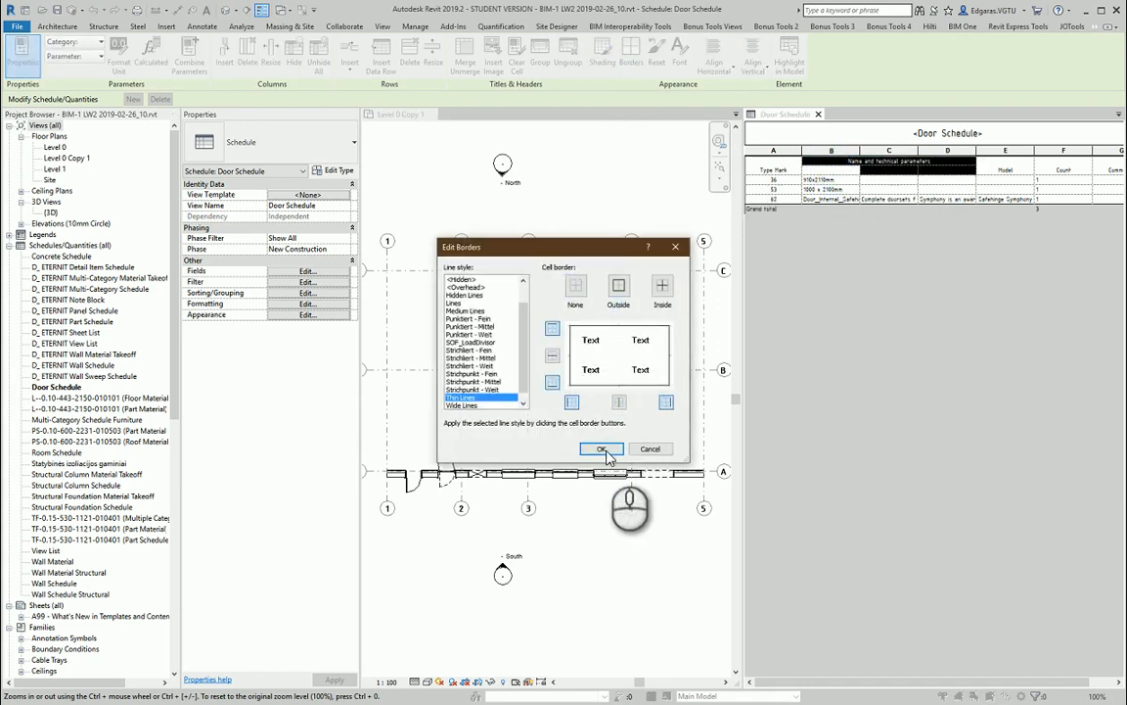
left_click(603, 448)
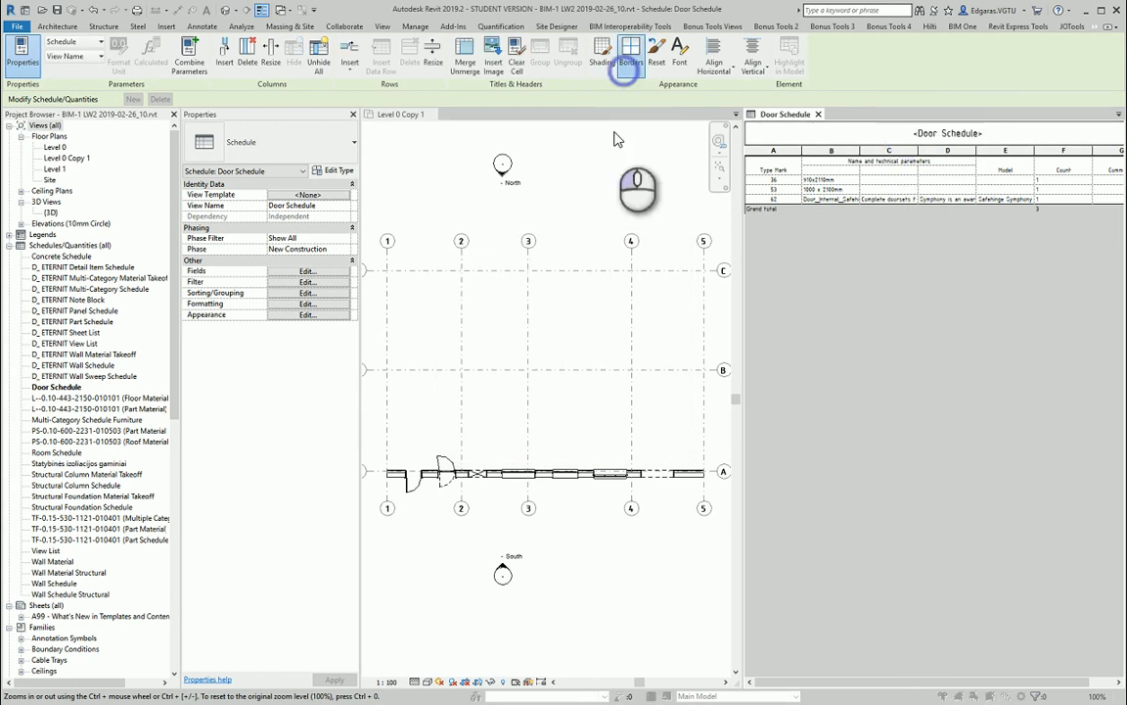
left_click(630, 49)
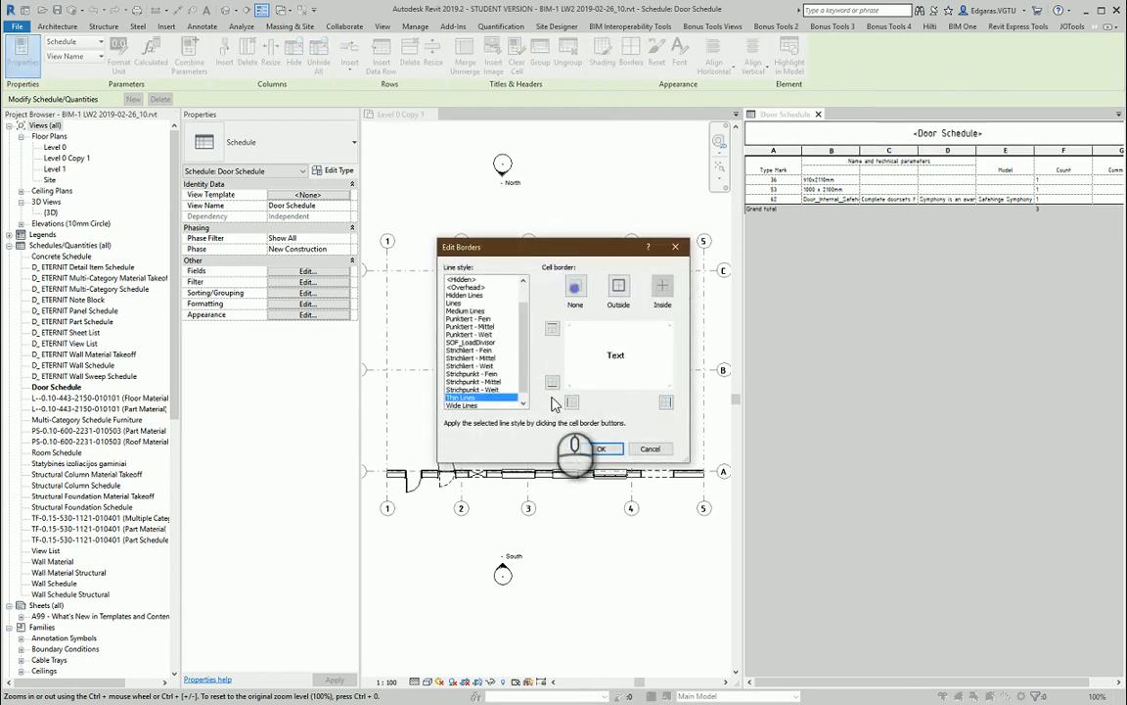
left_click(603, 448)
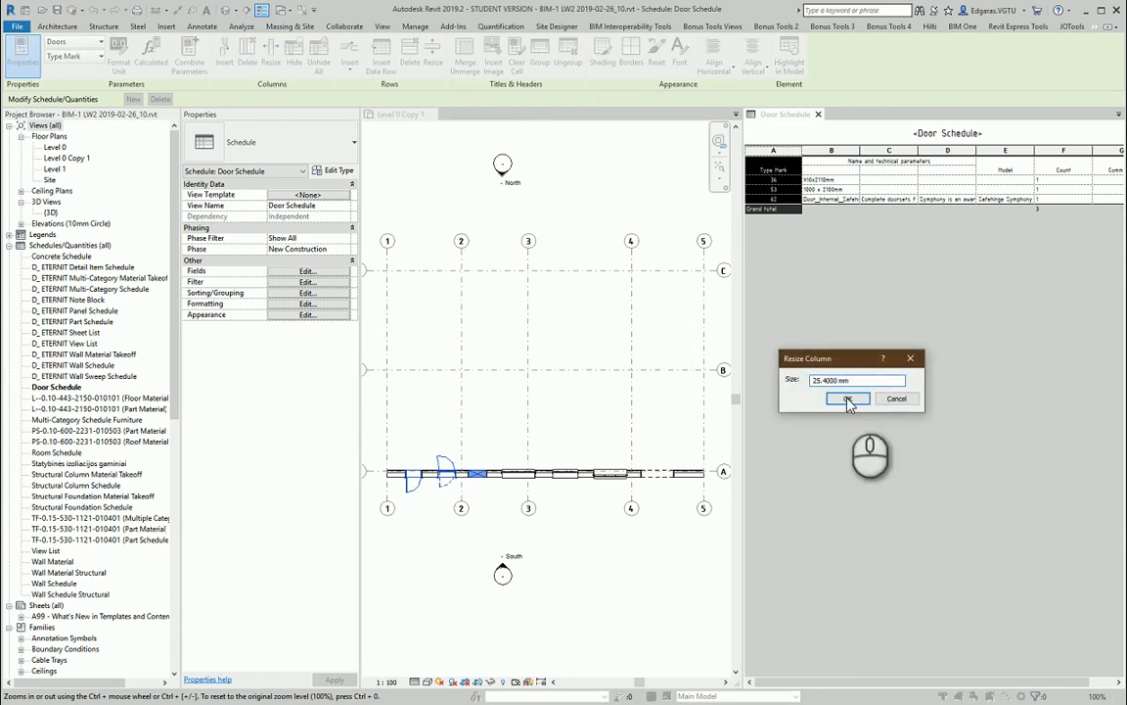
Resize the first columns, Model and Count to new widths via Resize Columns.
left_click(847, 399)
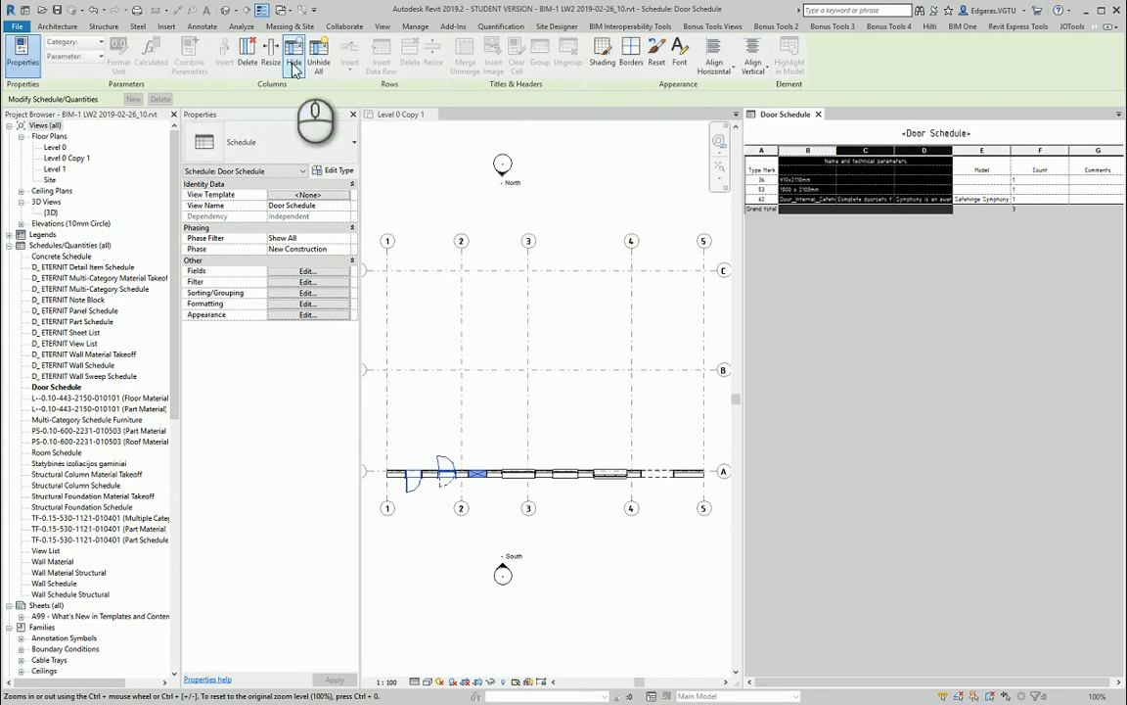
left_click(270, 51)
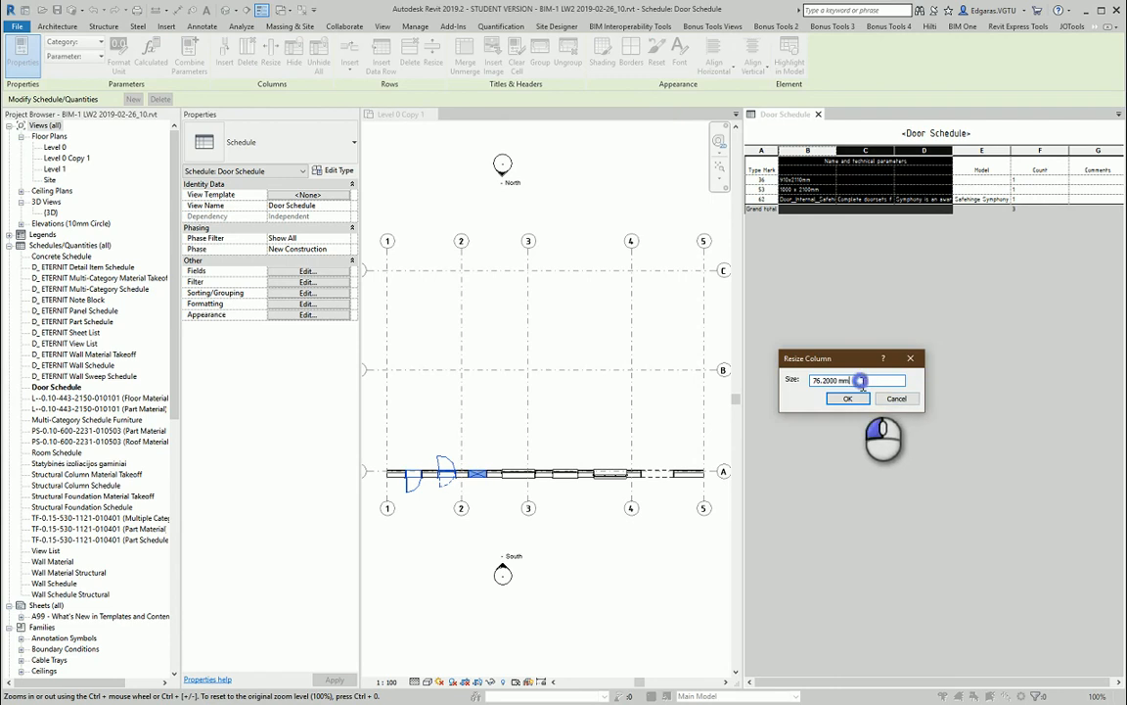
left_click(848, 399)
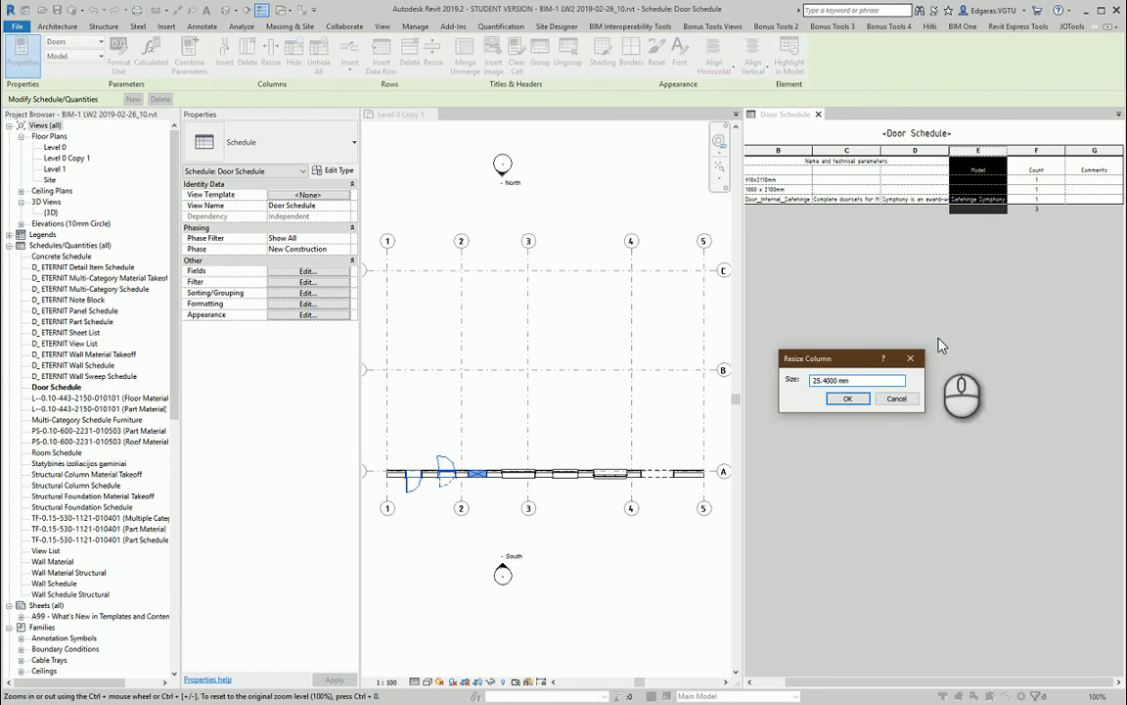
left_click(848, 400)
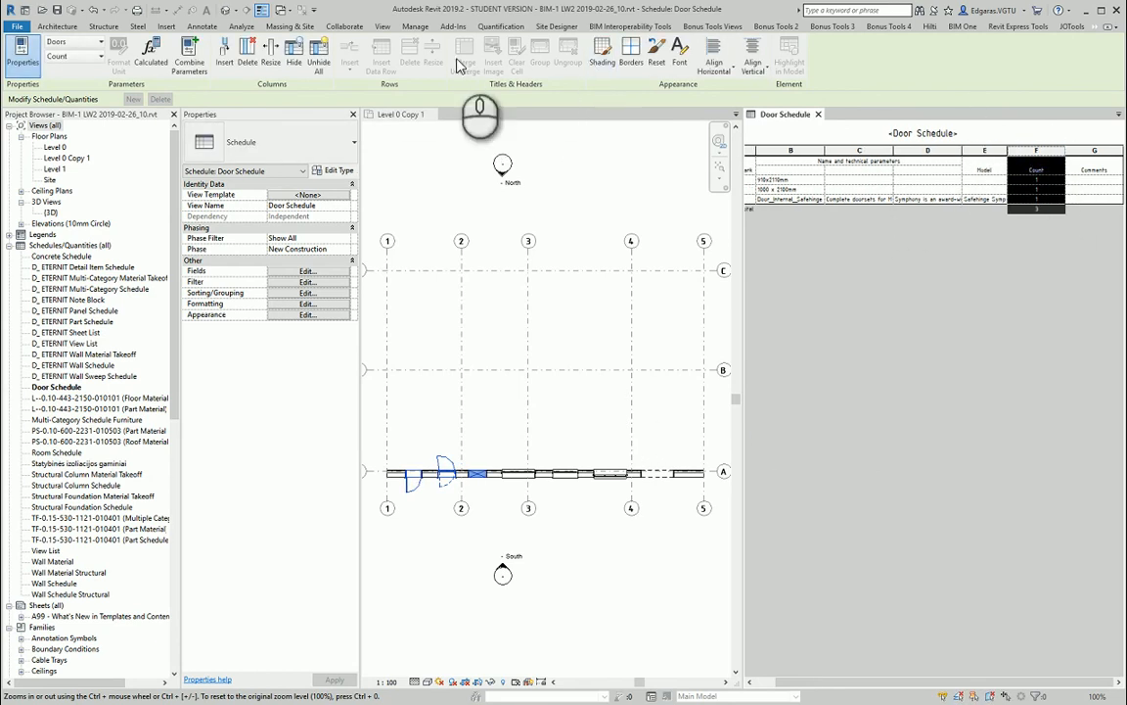
left_click(270, 51)
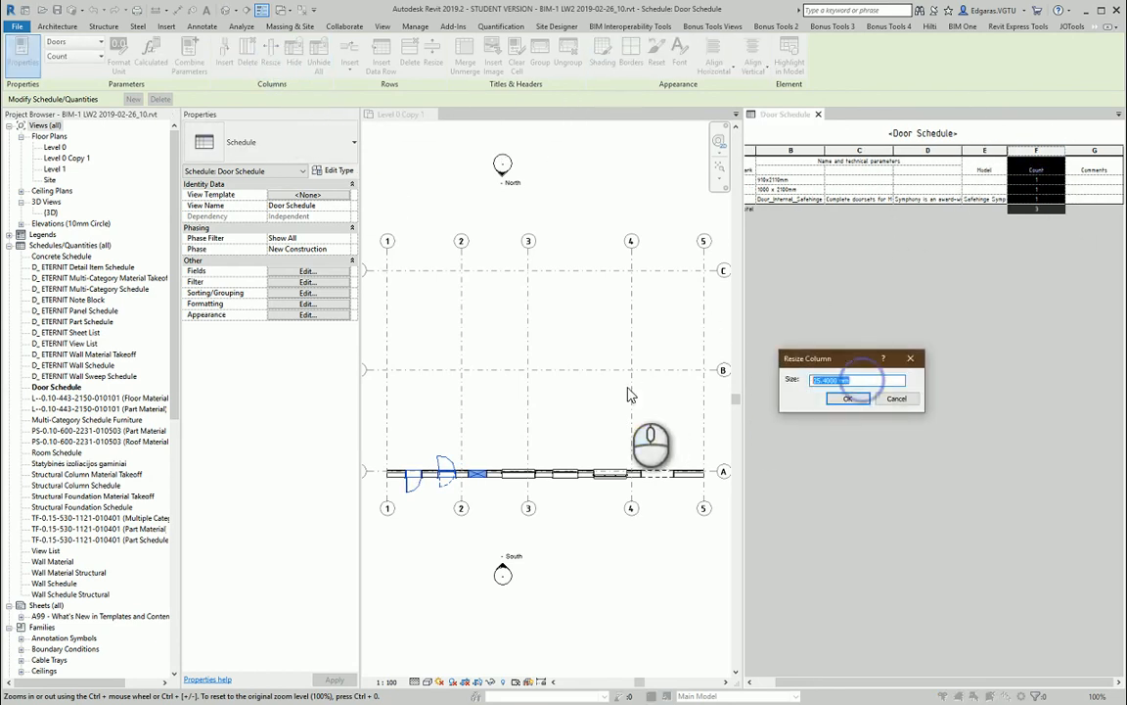
left_click(847, 400)
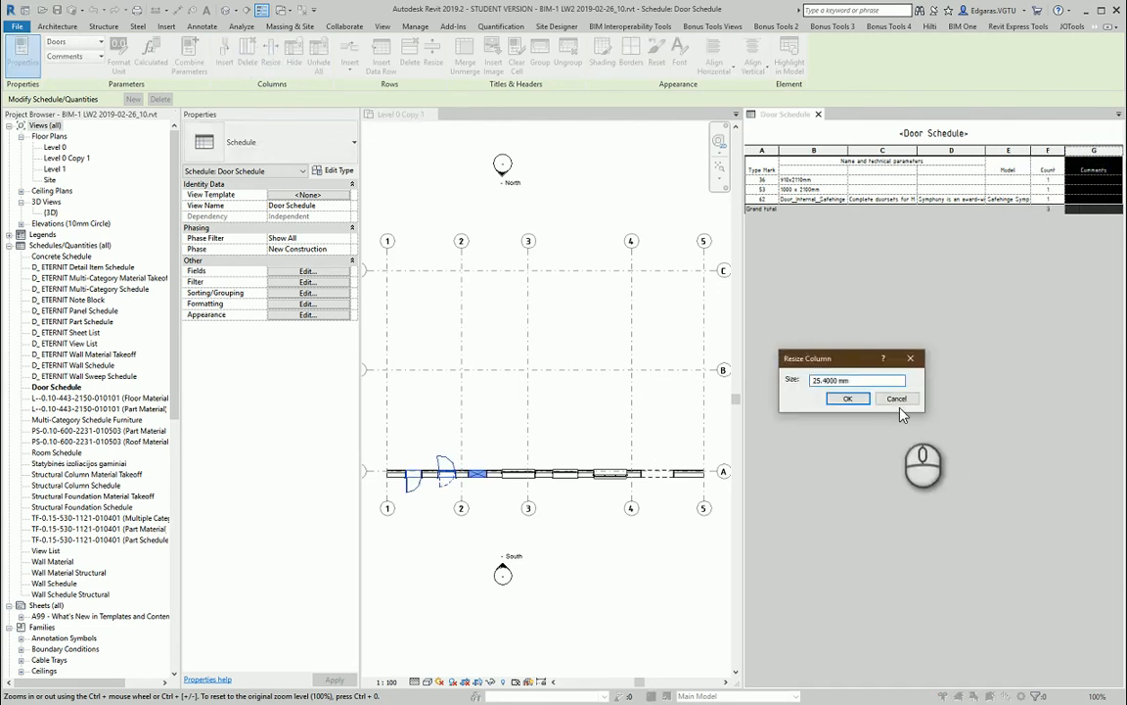
Set the Comments column to 25 mm and the Model column to 30 mm.
type("25")
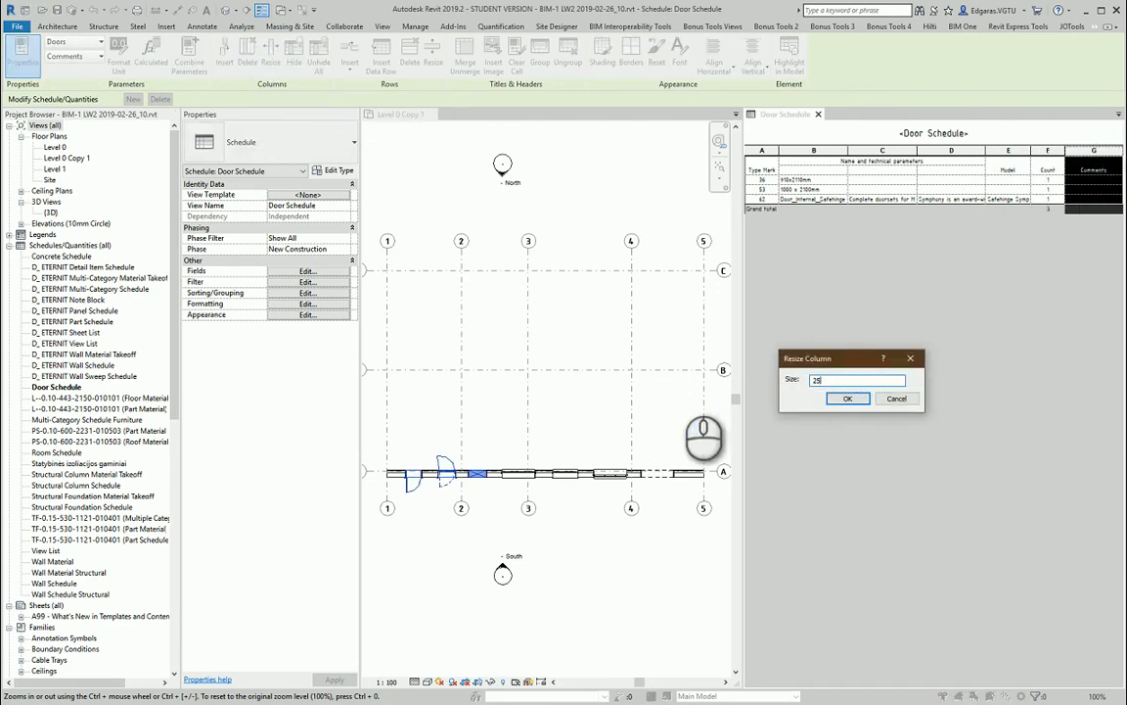
left_click(847, 400)
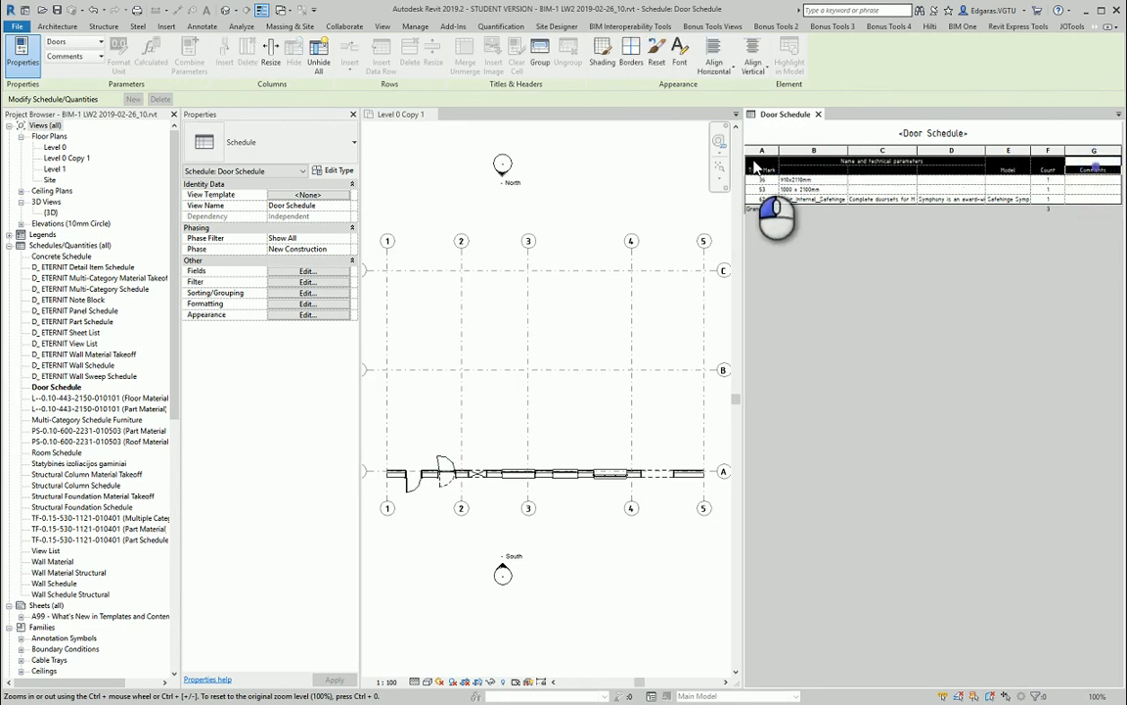
left_click(270, 50)
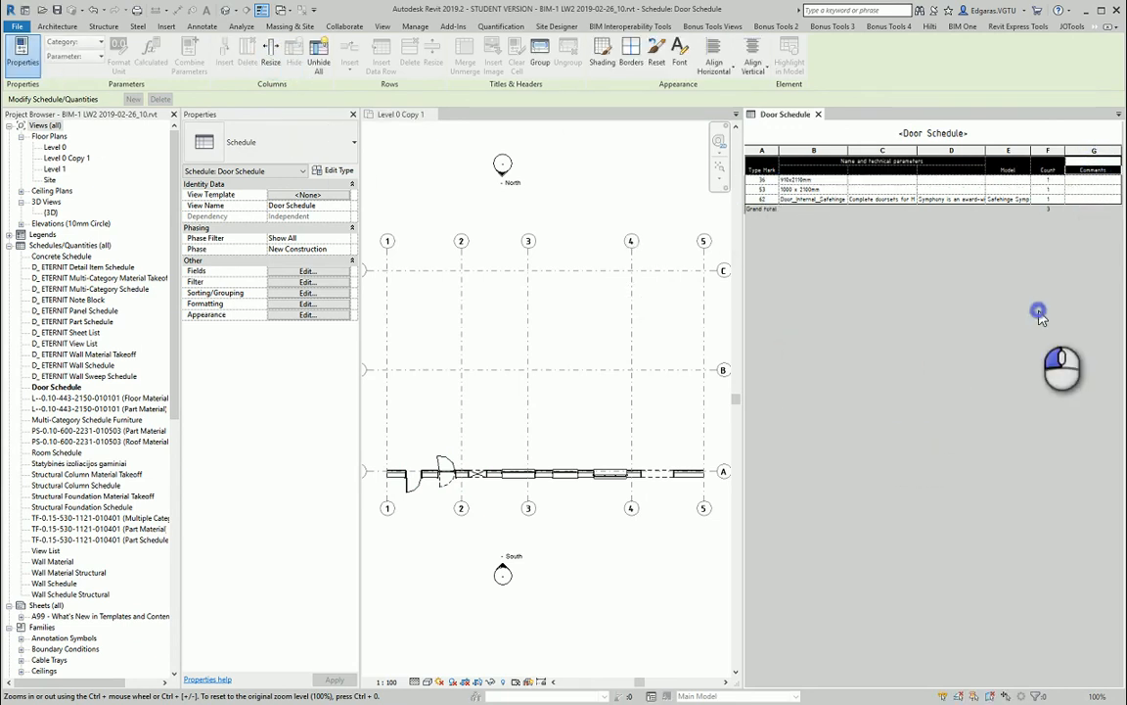
mouse_move(1018, 317)
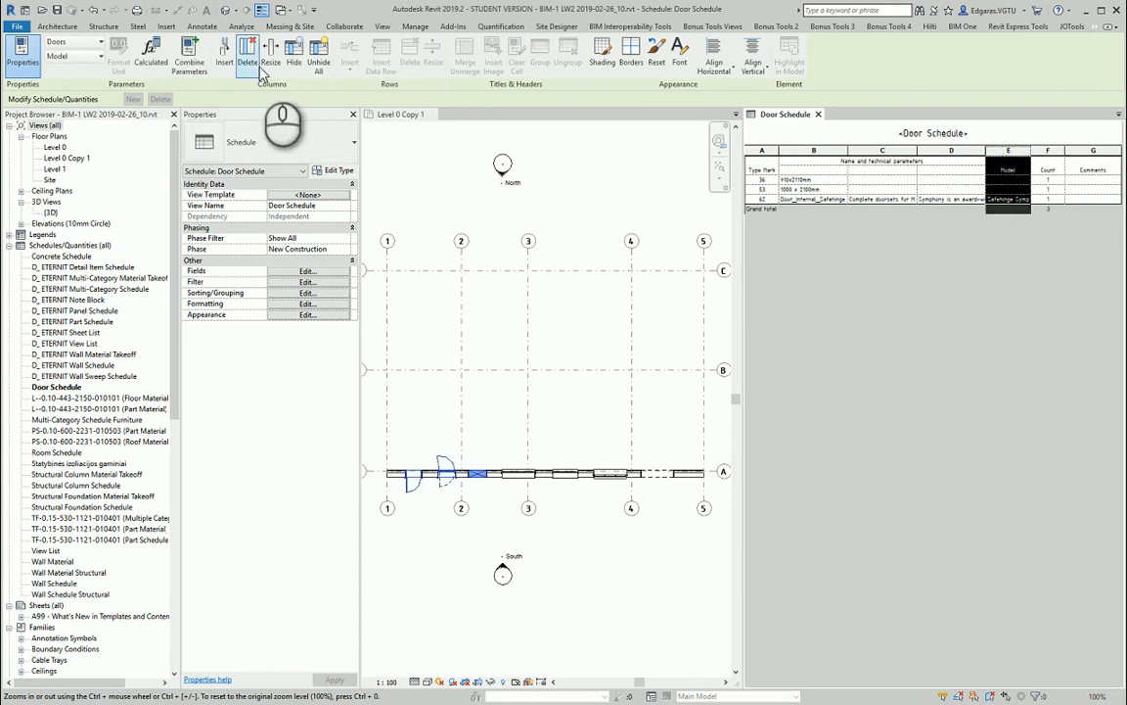
left_click(270, 49)
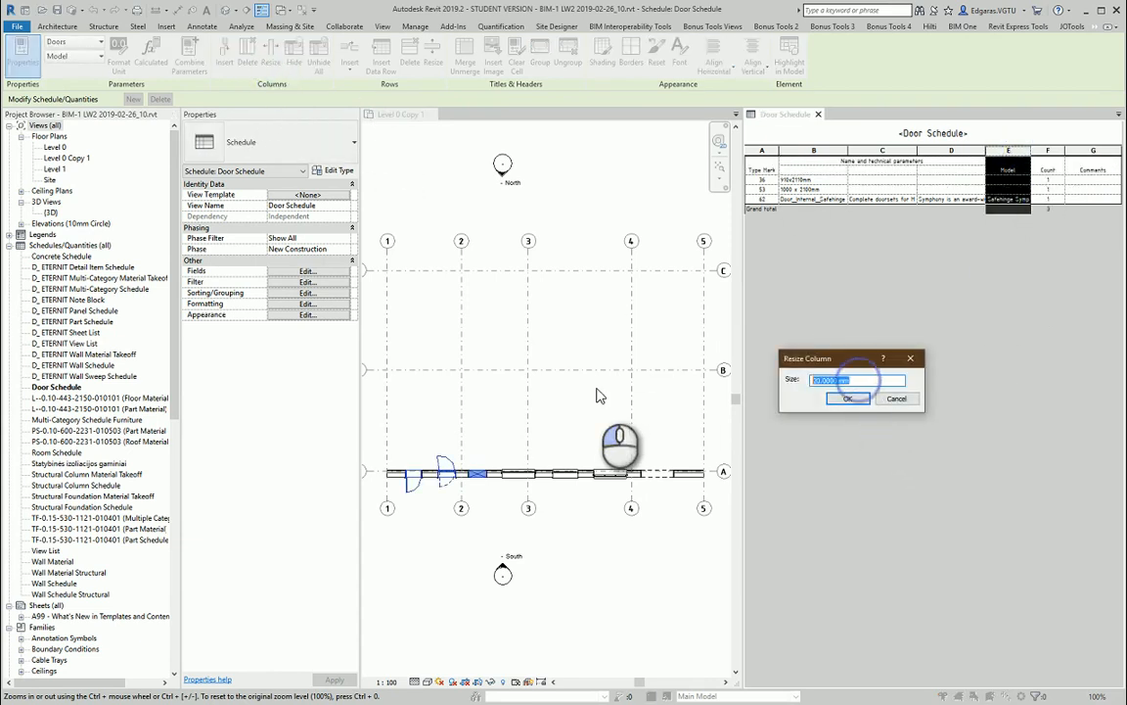
type("30")
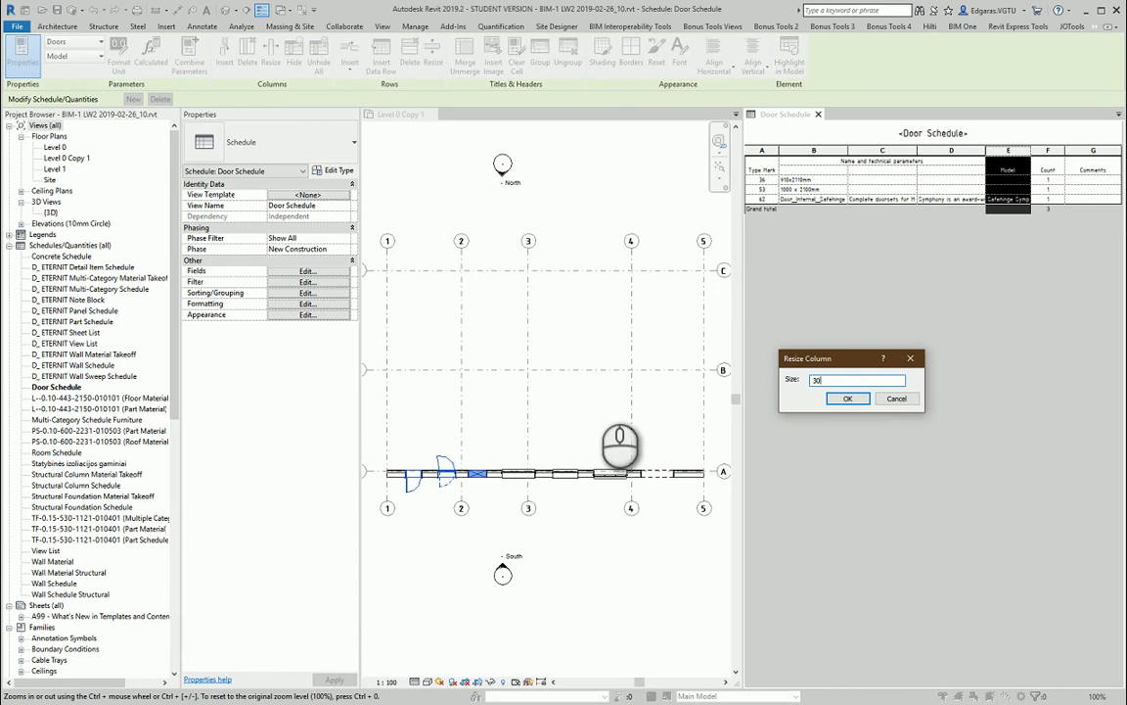
left_click(848, 400)
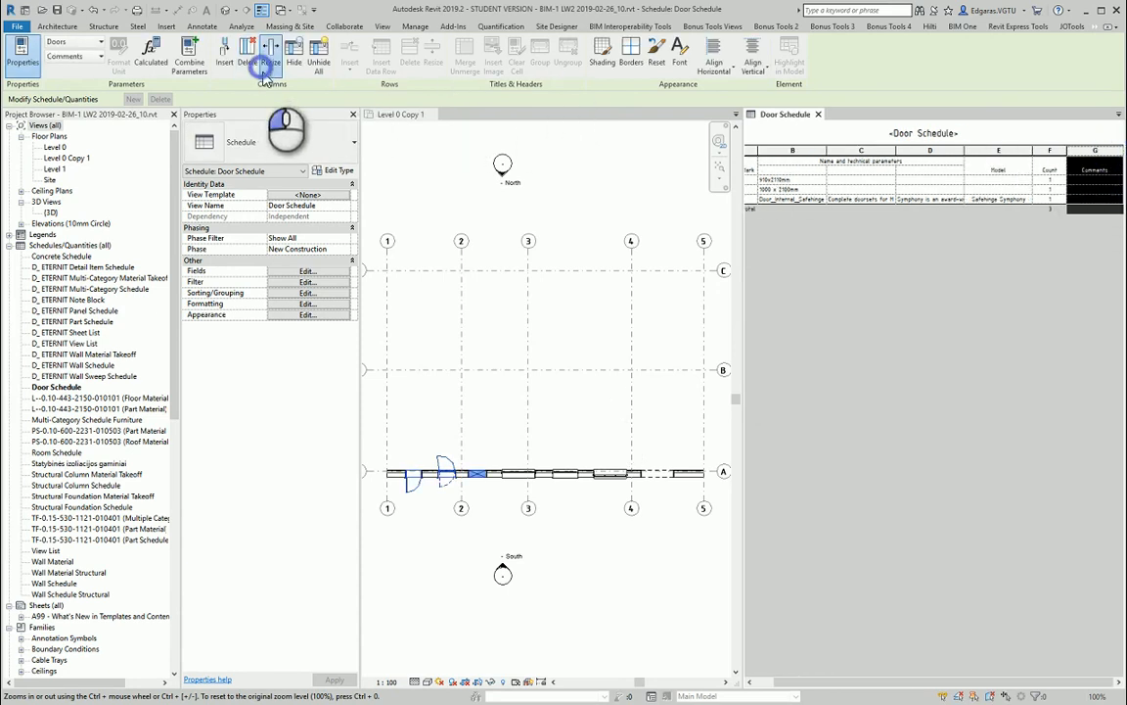
left_click(270, 51)
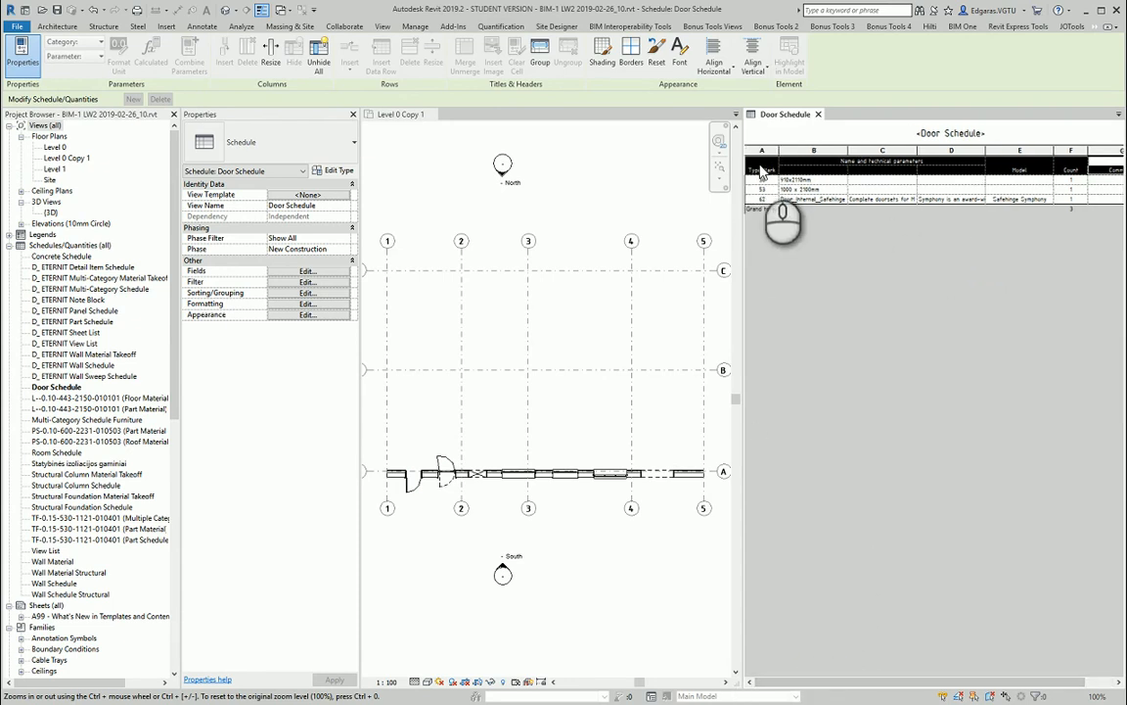
Enter Type Marks D-01, D-02 and D-03, accepting each apply-to-all-of-type warning.
left_click(764, 180)
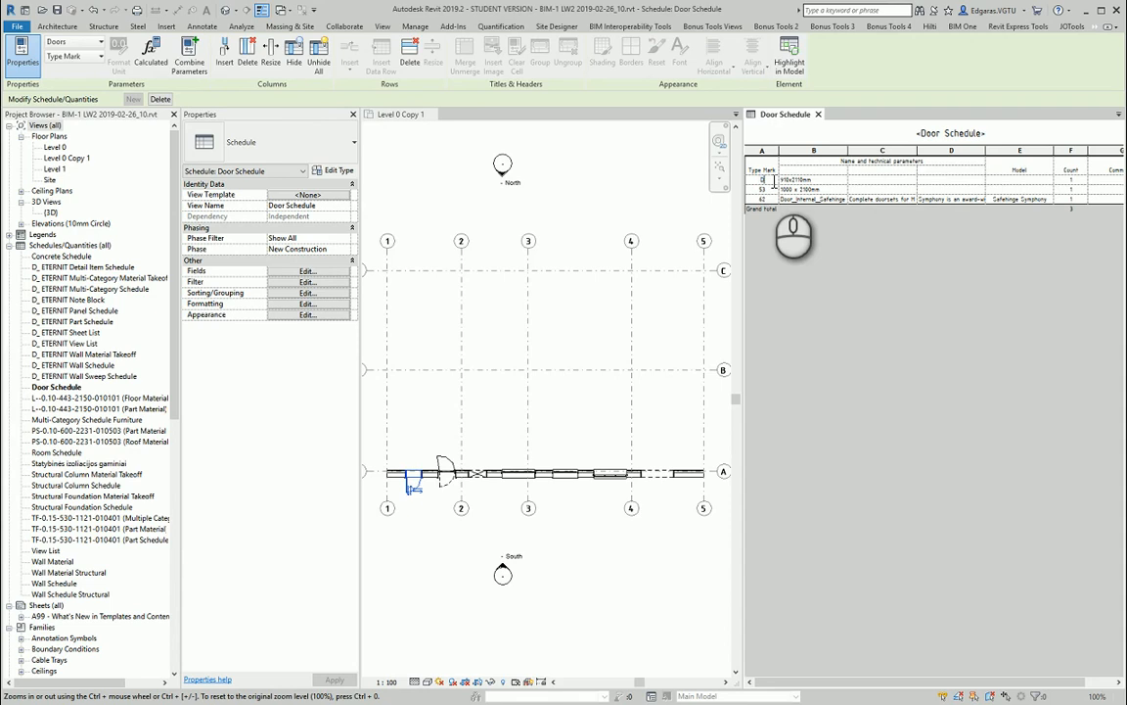
left_click(764, 184)
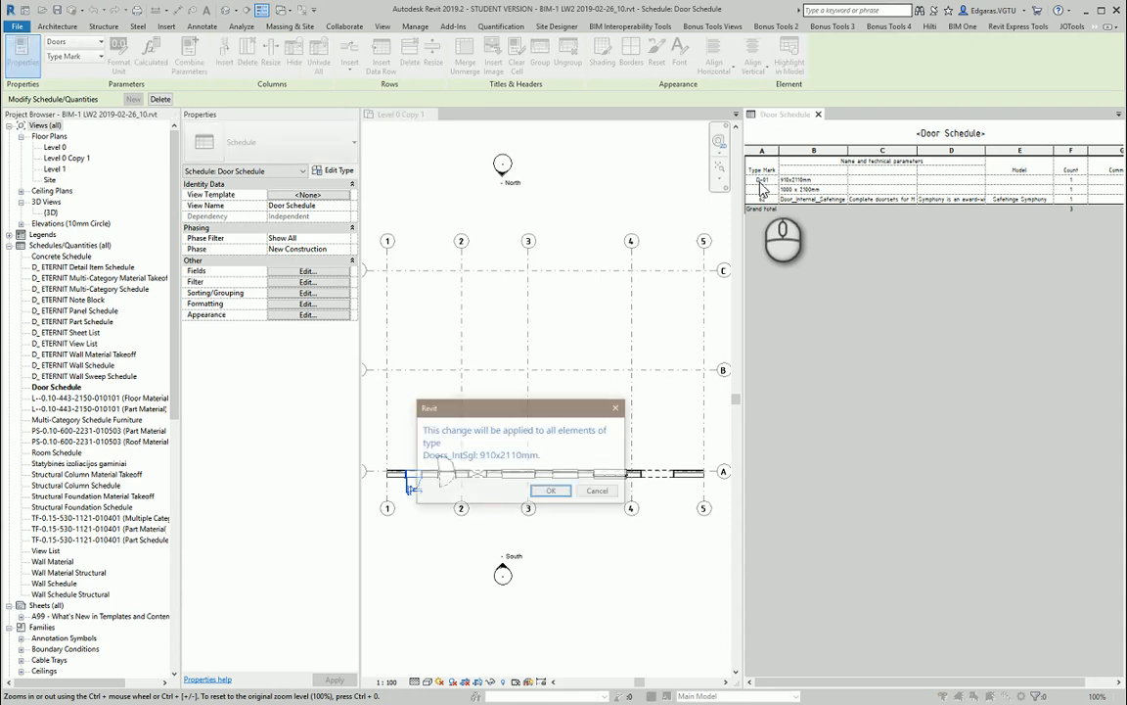
left_click(550, 490)
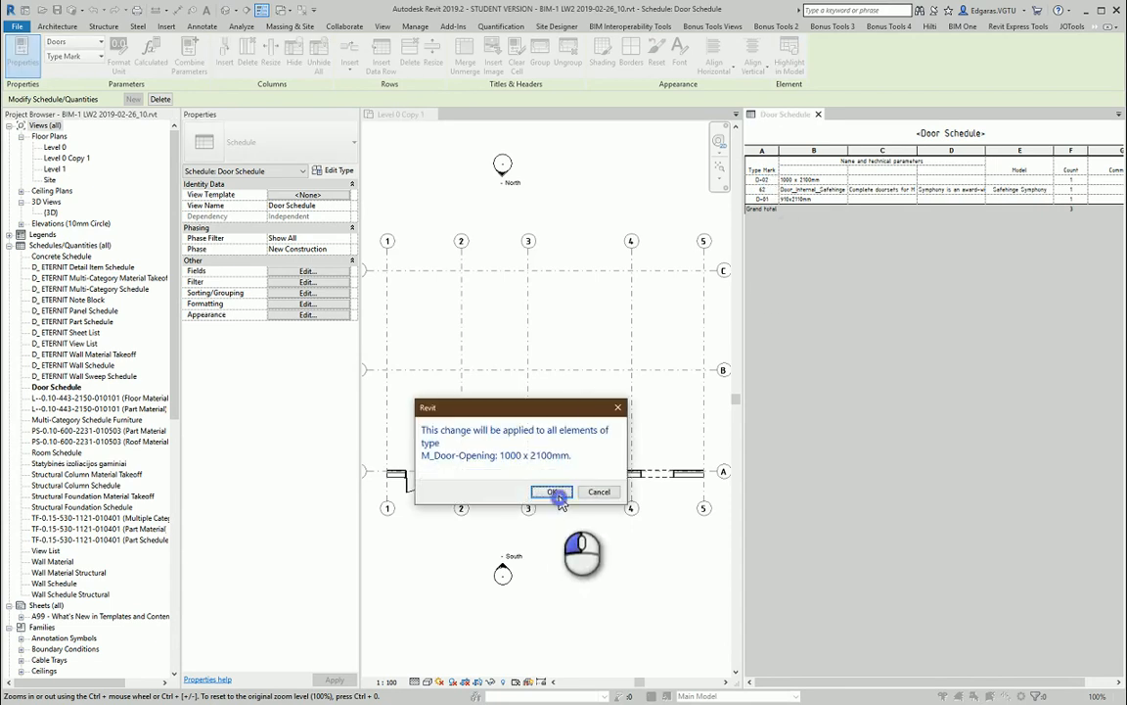
left_click(552, 491)
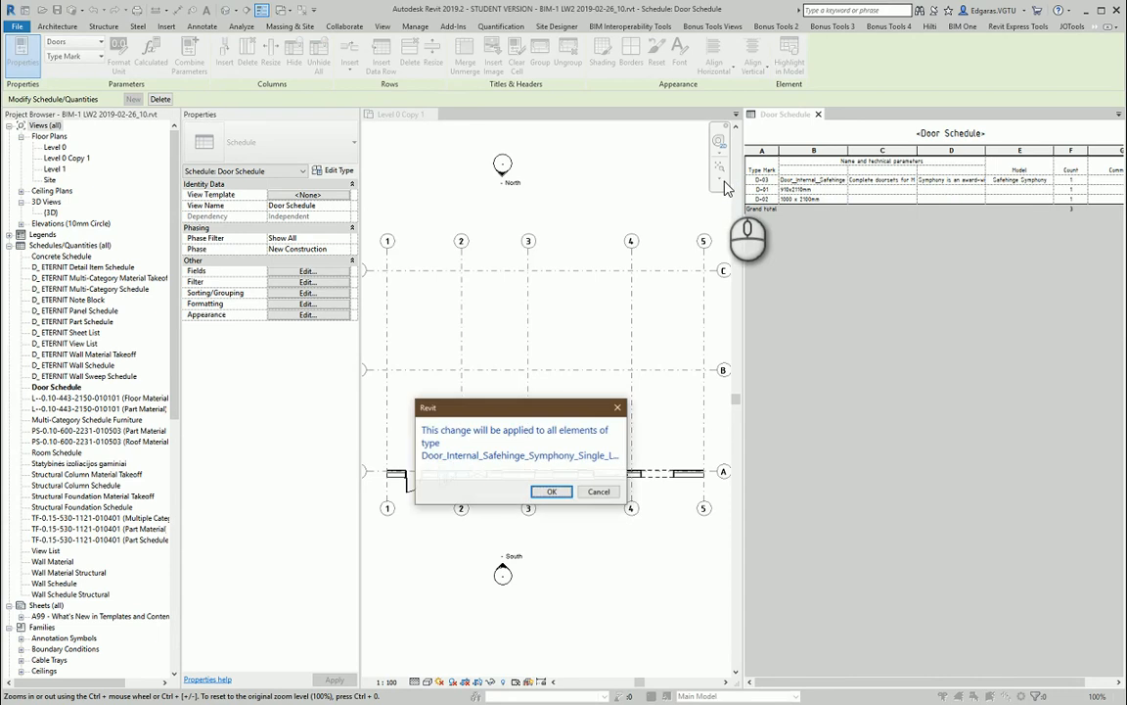
left_click(552, 491)
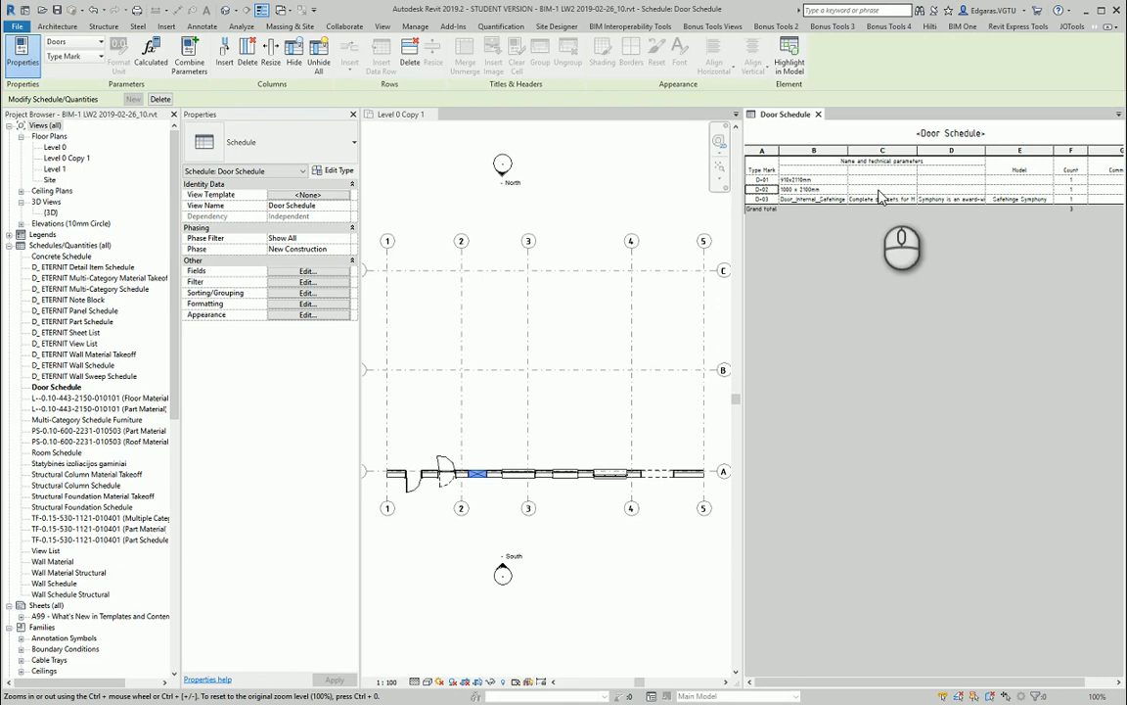
mouse_move(937, 223)
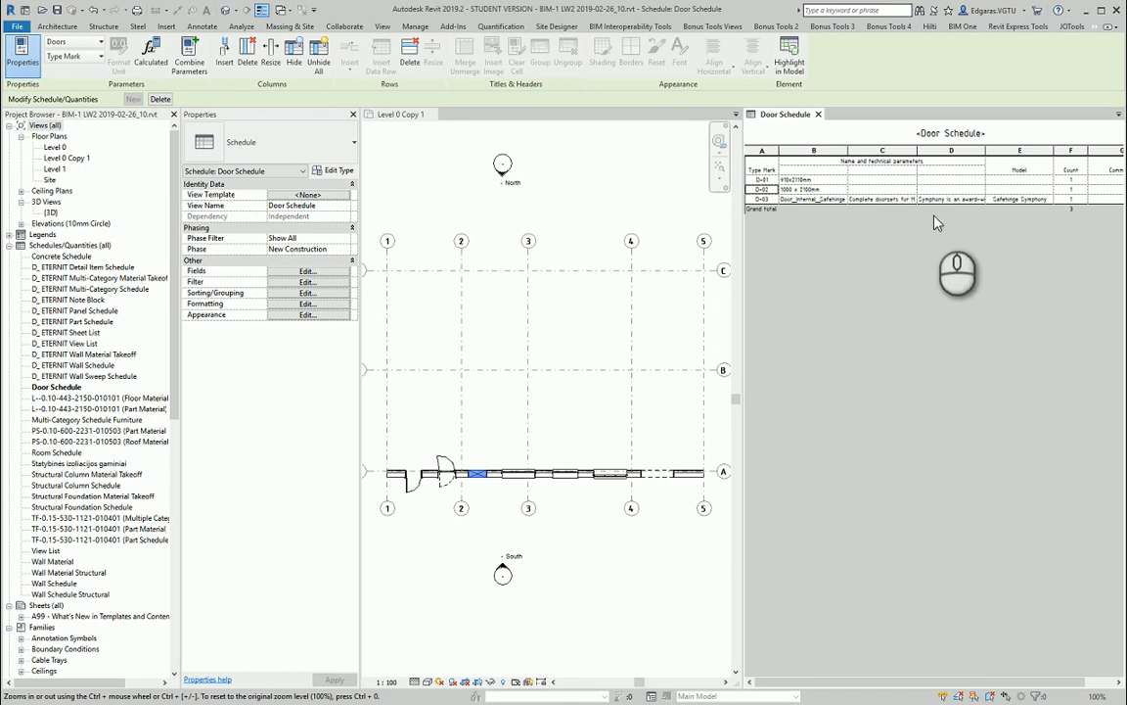
mouse_move(772, 247)
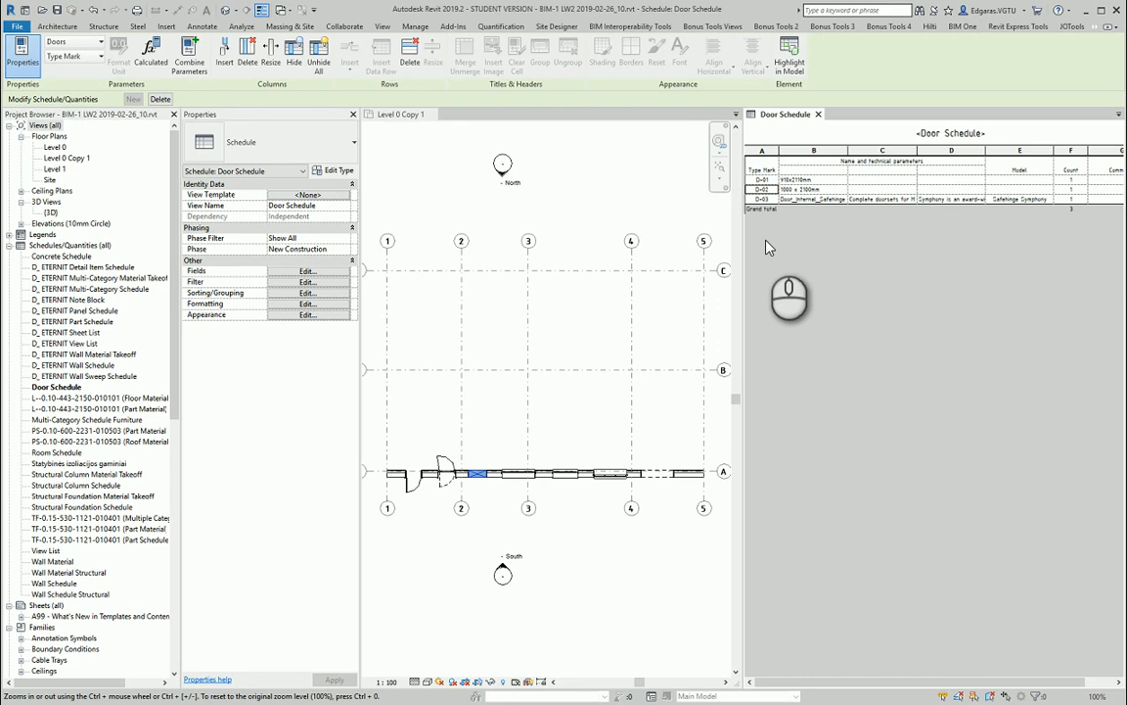
mouse_move(896, 223)
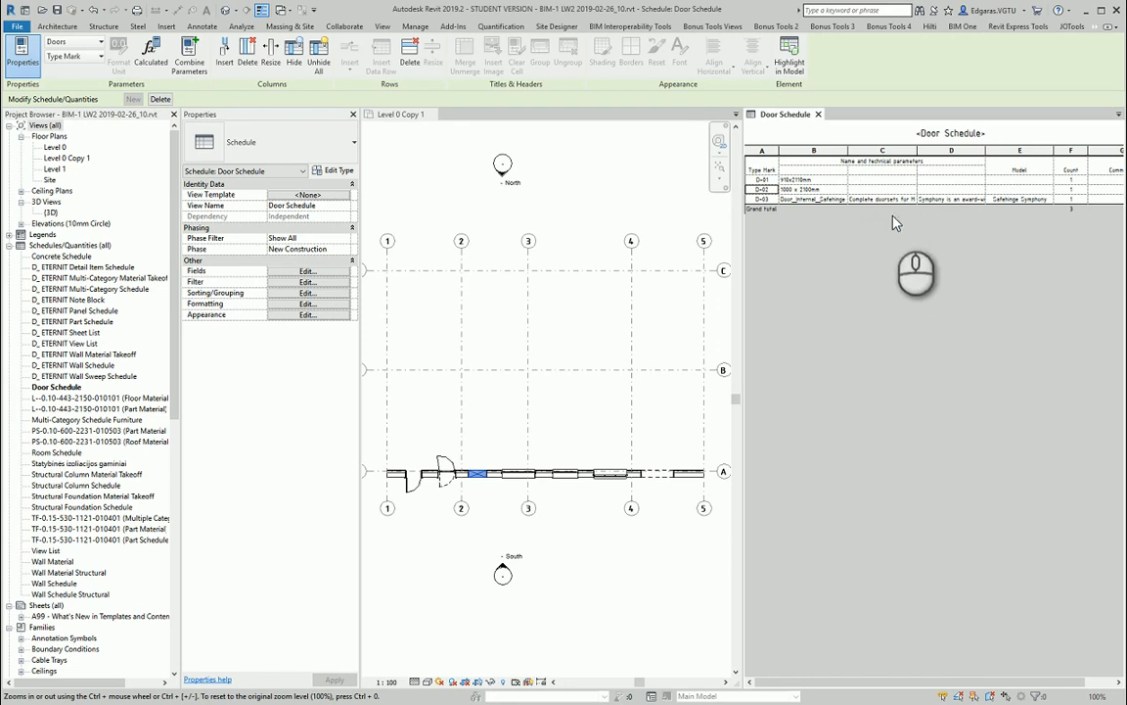